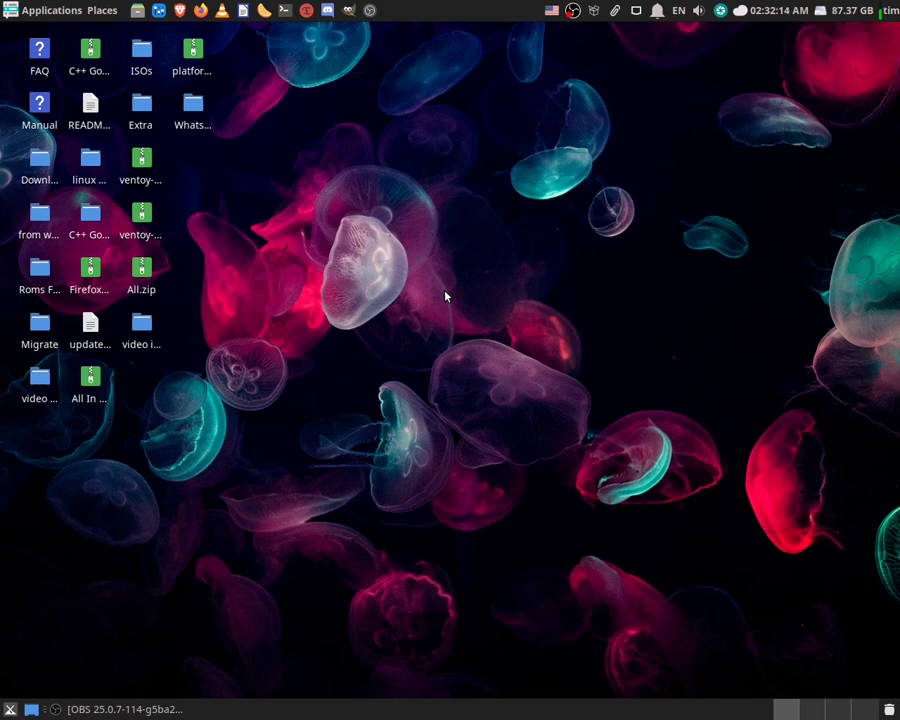
mouse_move(555, 348)
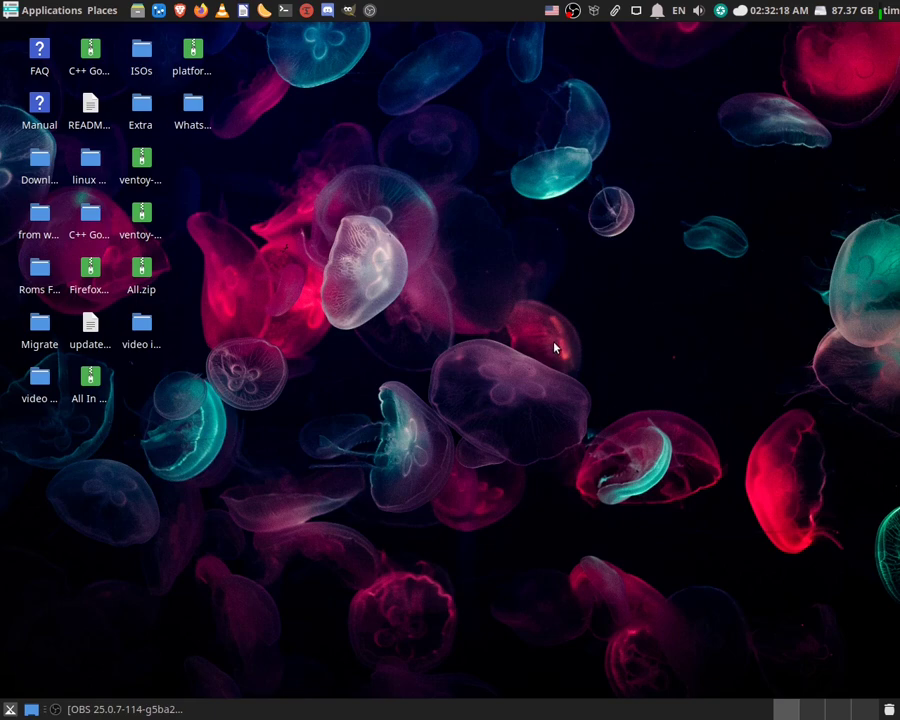
mouse_move(548, 365)
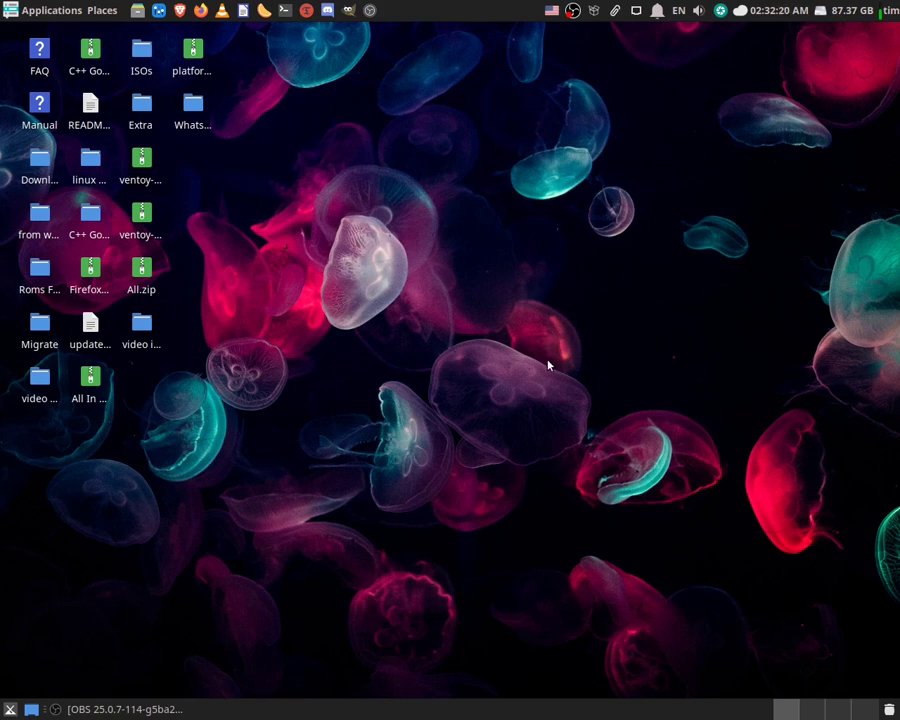
mouse_move(463, 311)
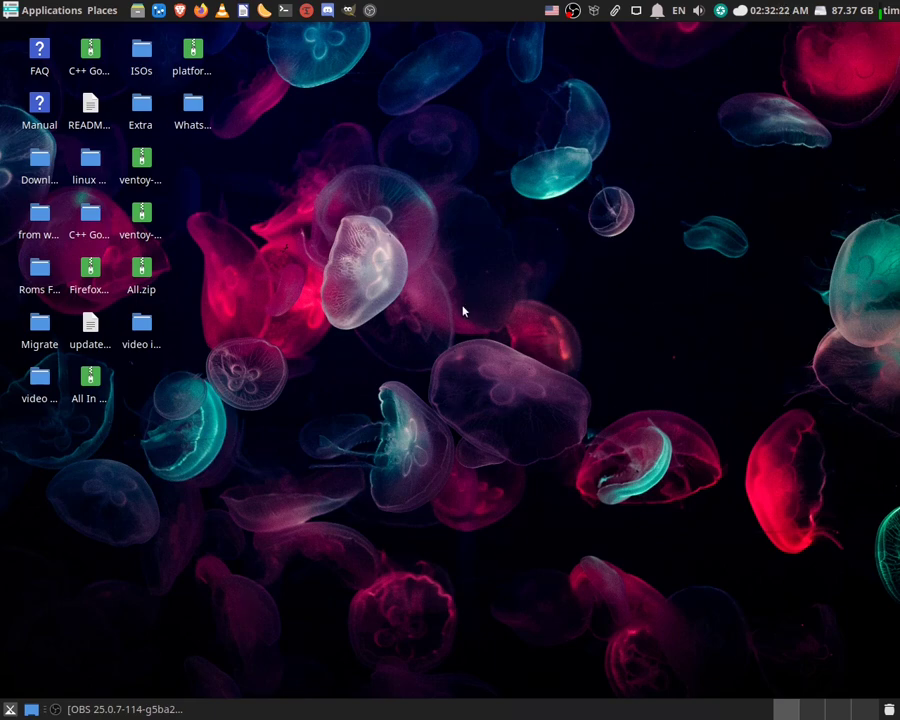
mouse_move(458, 309)
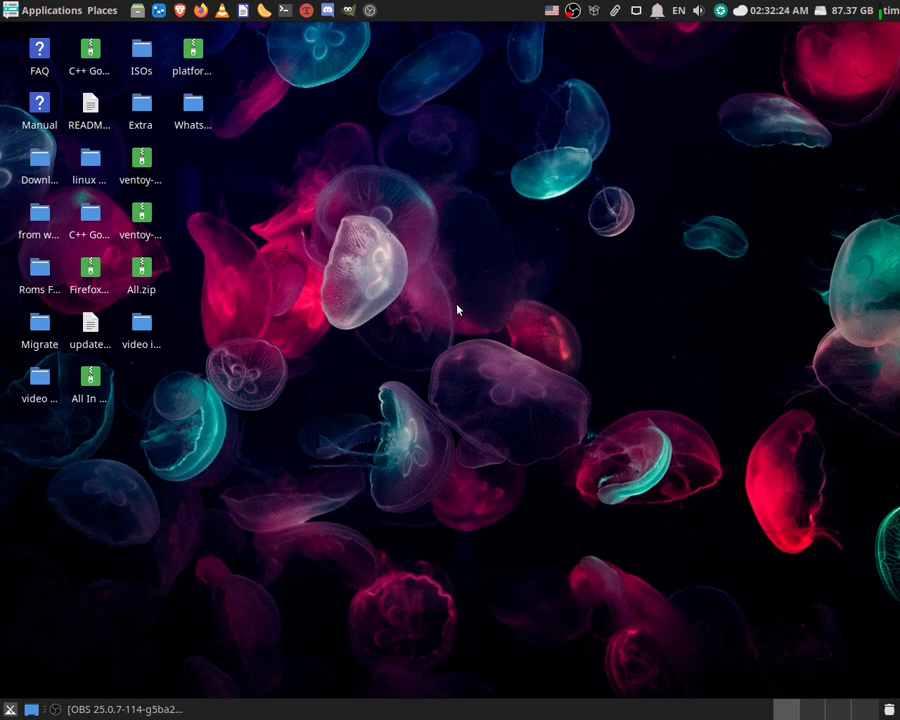
mouse_move(377, 341)
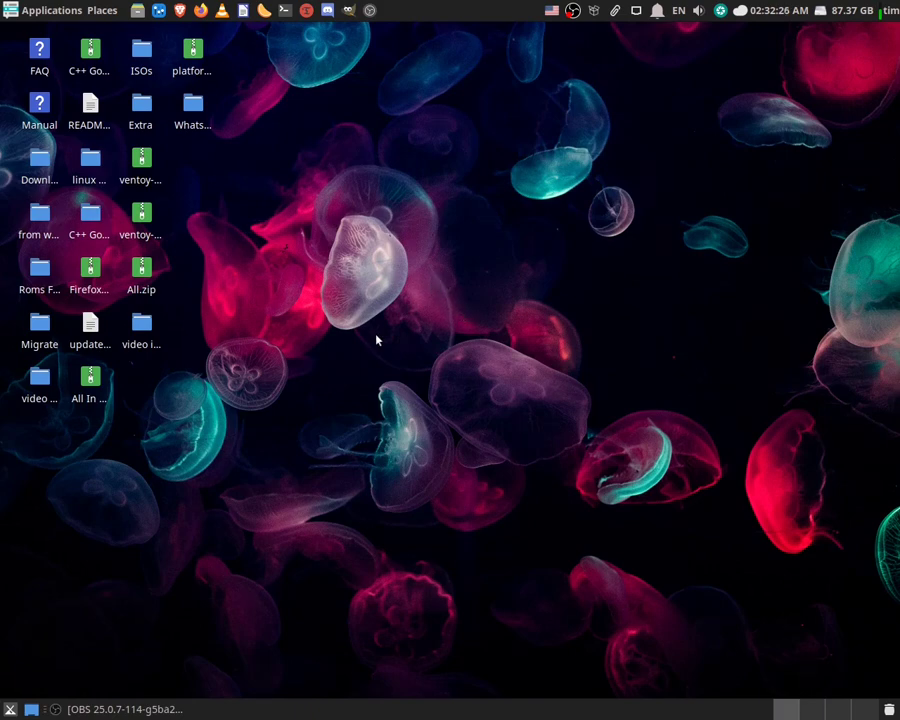
mouse_move(248, 434)
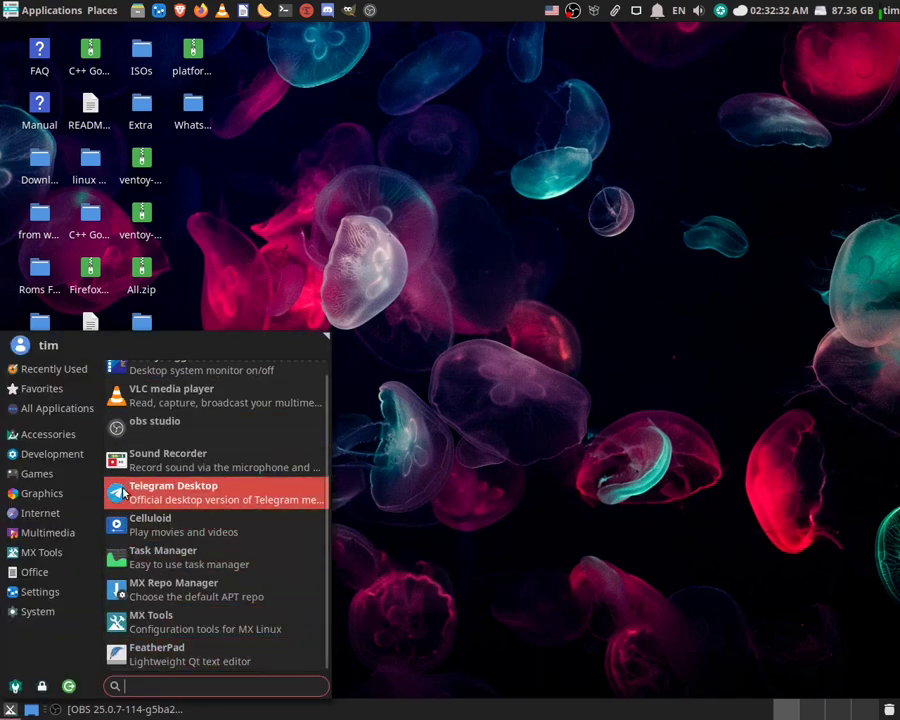
mouse_move(407, 638)
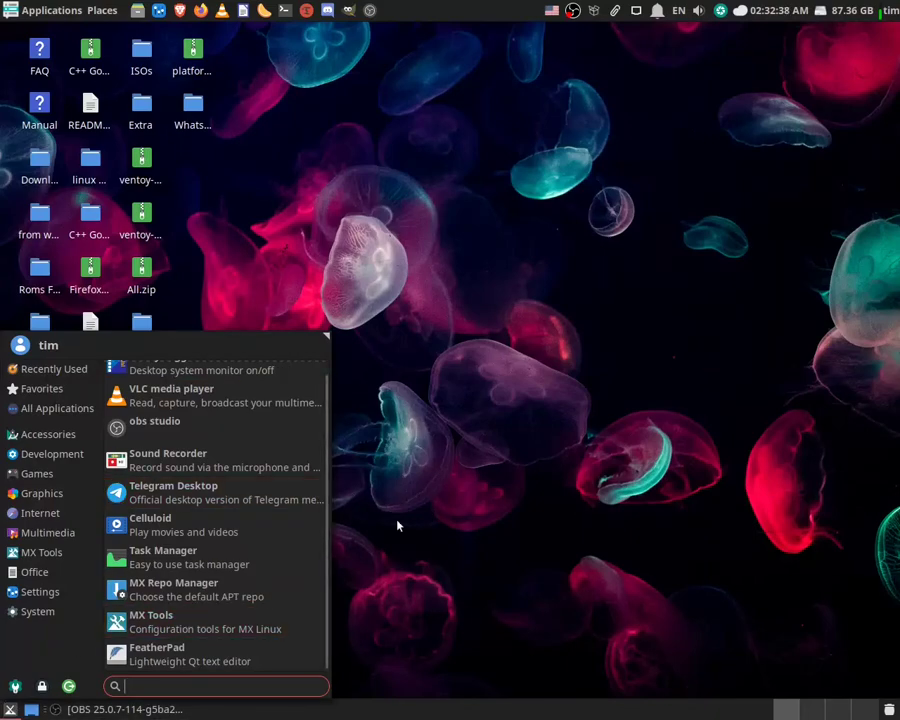
mouse_move(405, 453)
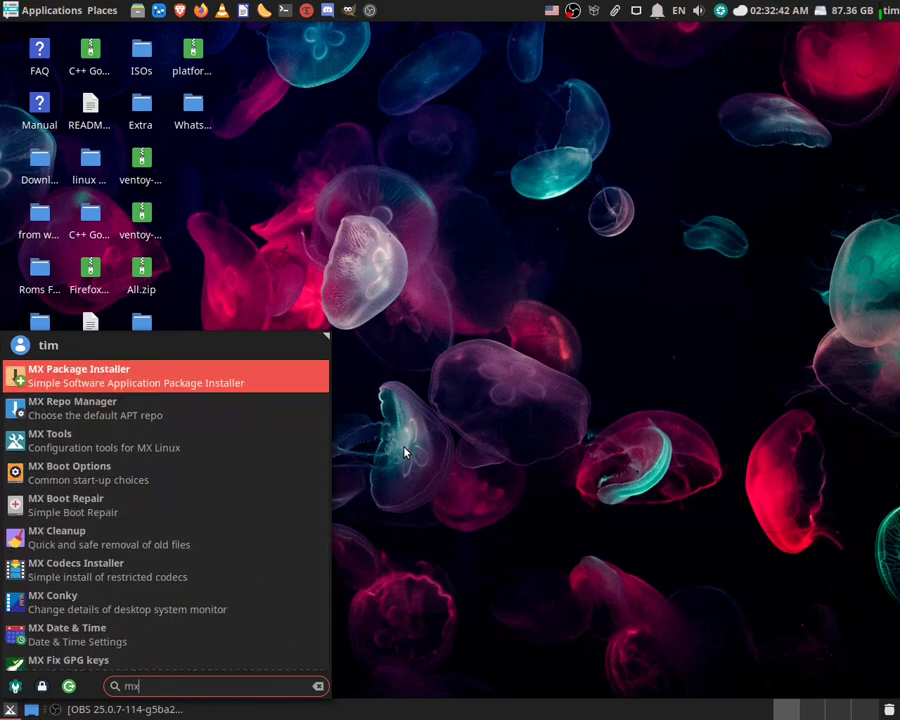
mouse_move(163, 383)
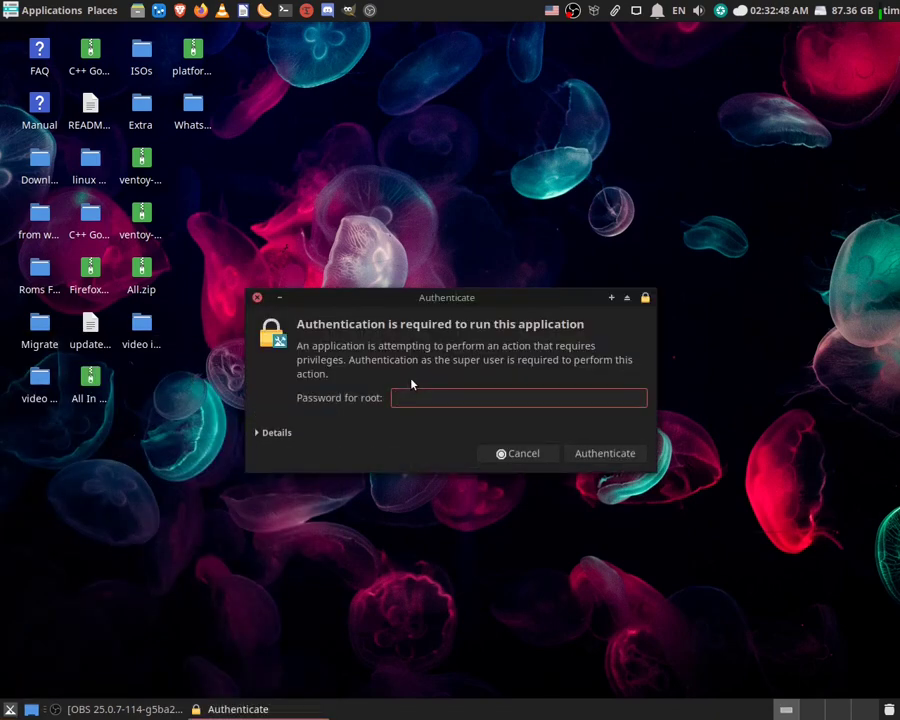
- Authenticate with the root password to launch MX Package Installer
text(password)
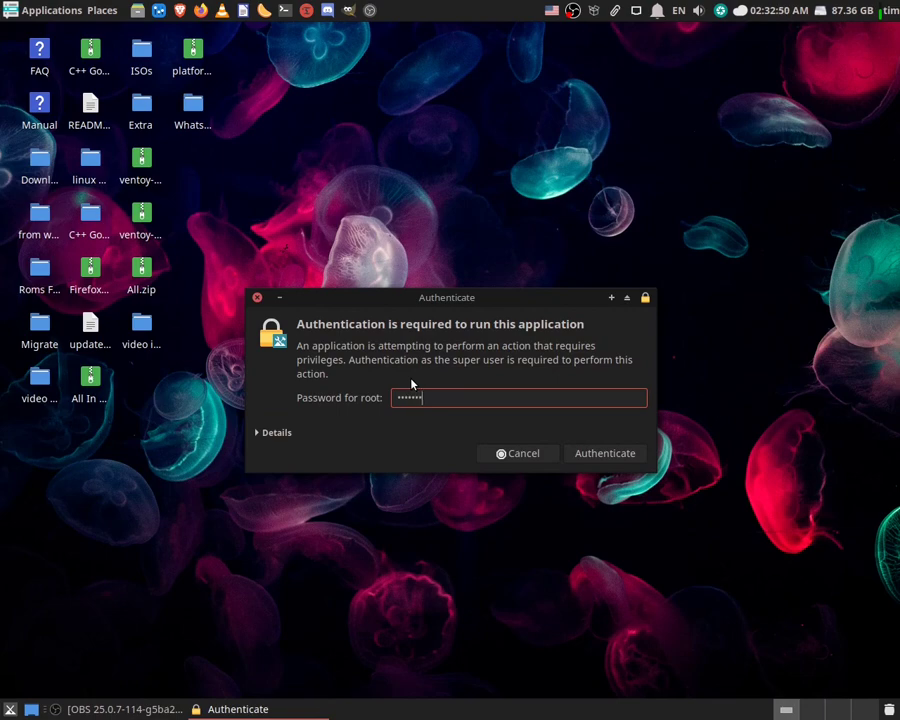
click(605, 453)
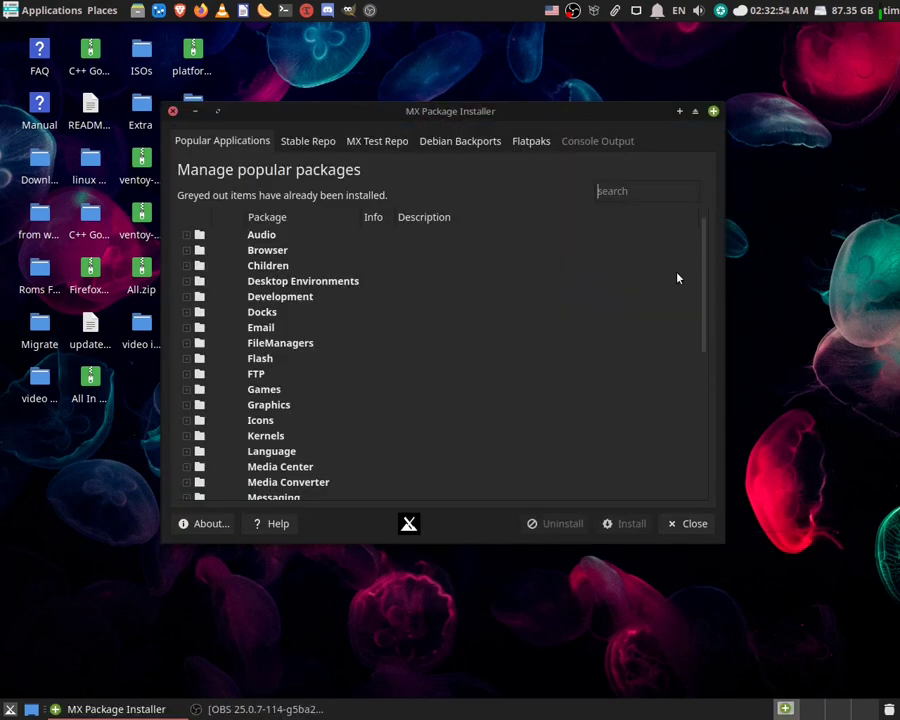
drag(450, 111, 475, 137)
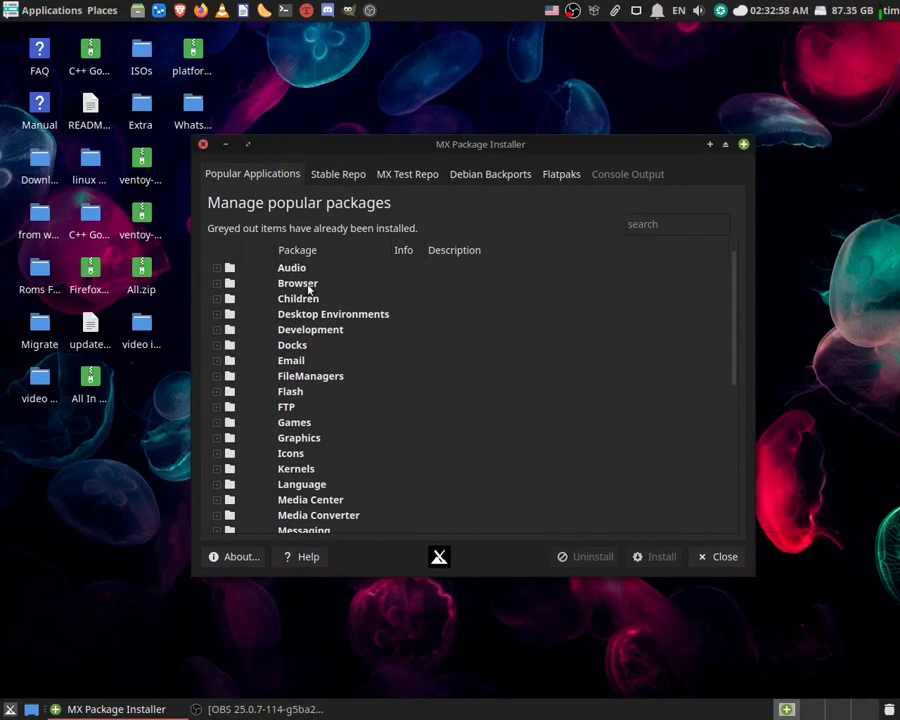
click(217, 267)
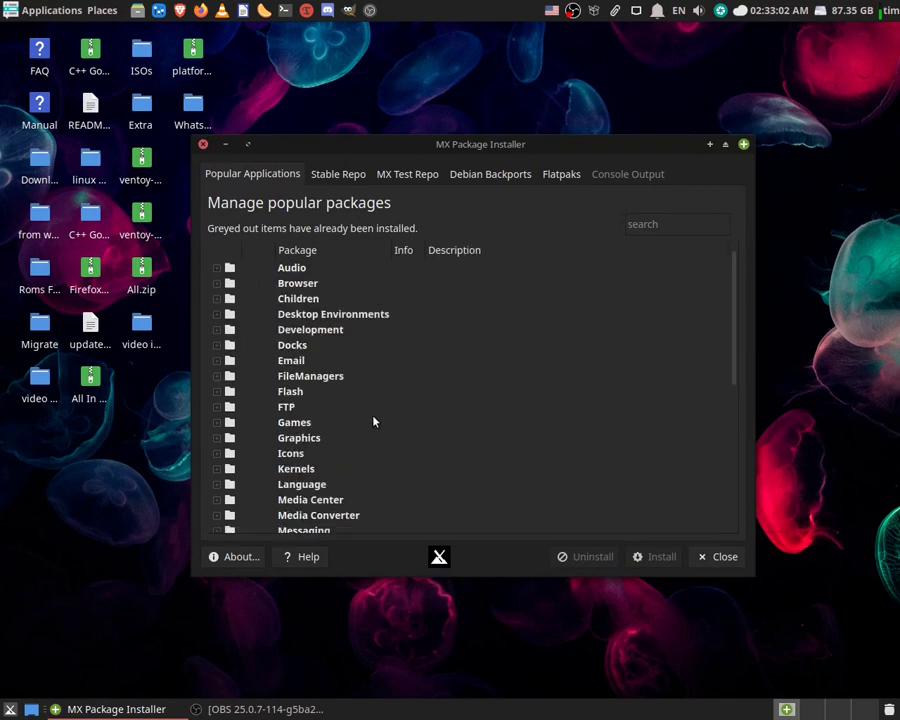
scroll(down, 3)
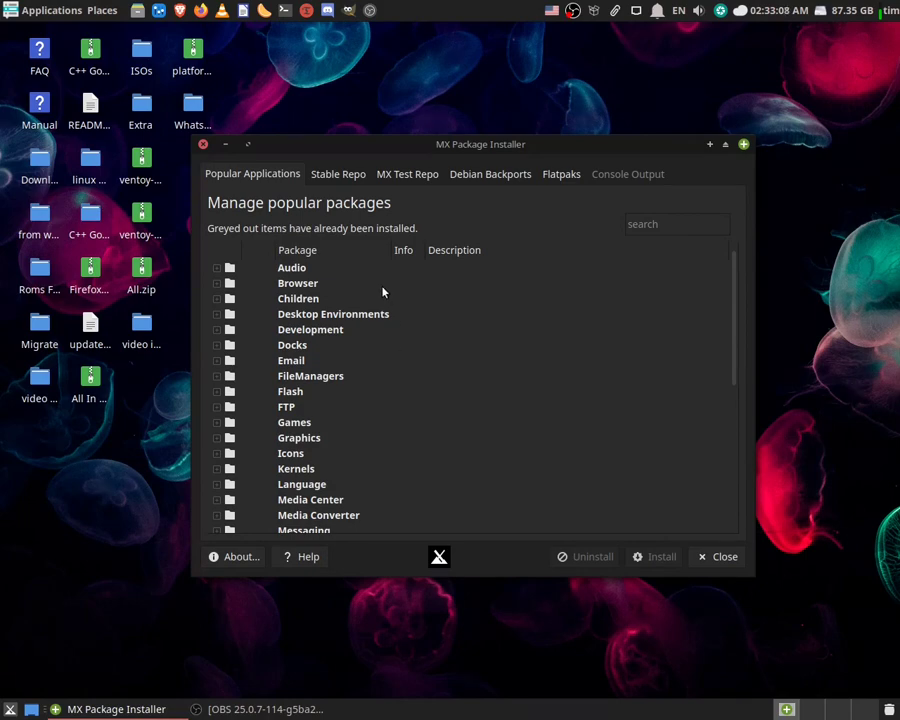
mouse_move(533, 167)
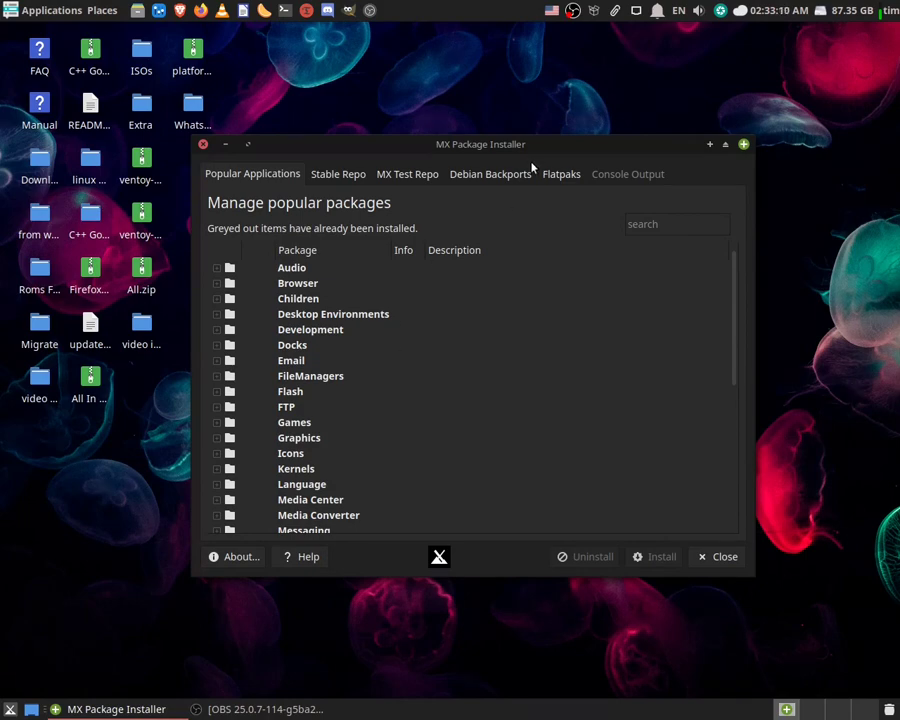
mouse_move(435, 222)
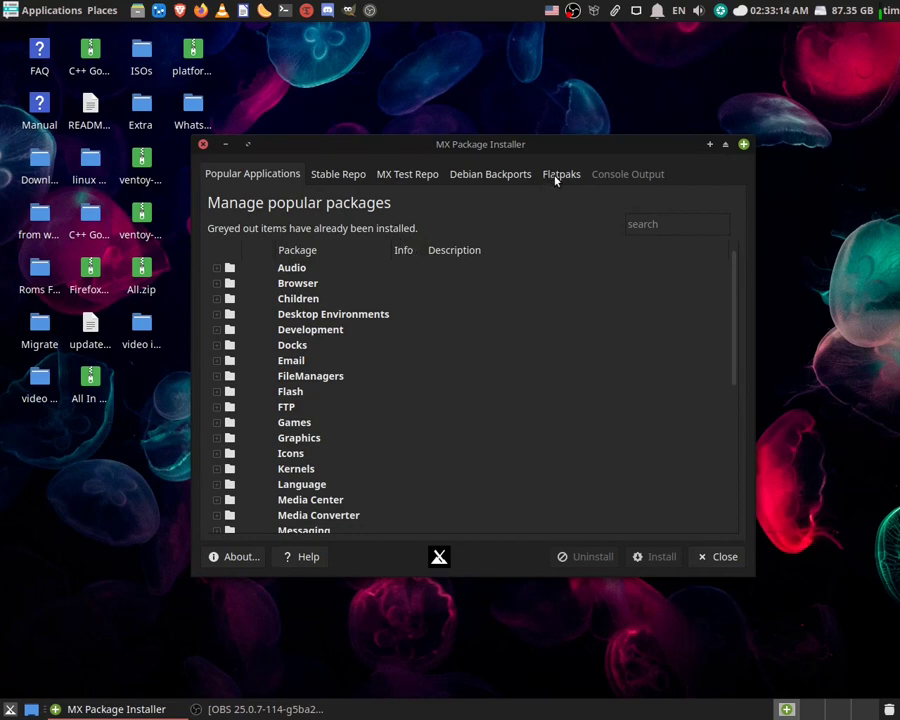
- Load the Flatpaks section and dismiss the flatpak responsibility warning to show 1484 Flathub apps
click(561, 173)
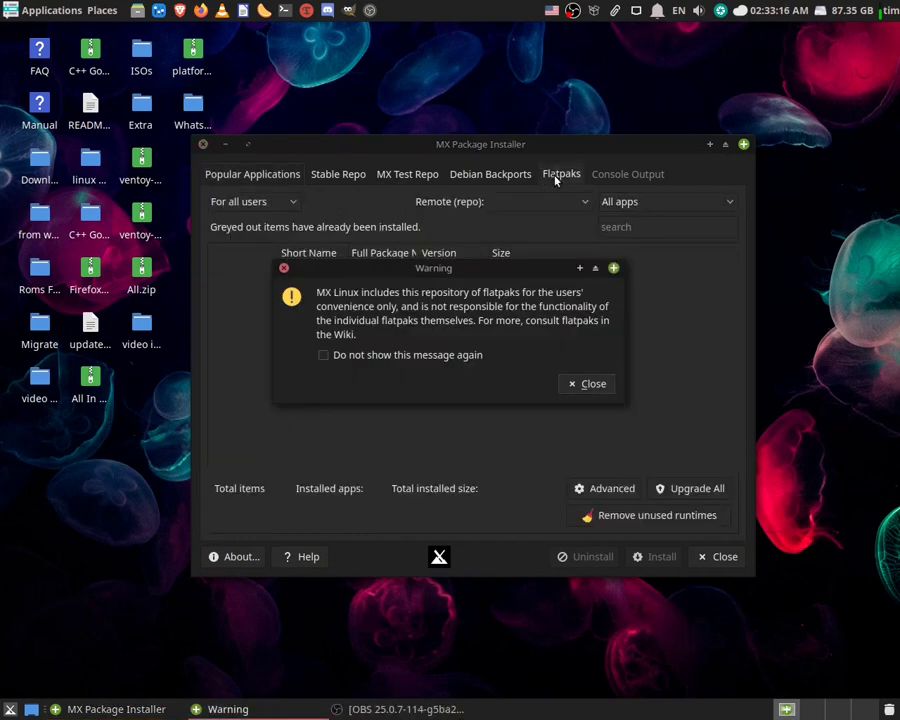
mouse_move(694, 410)
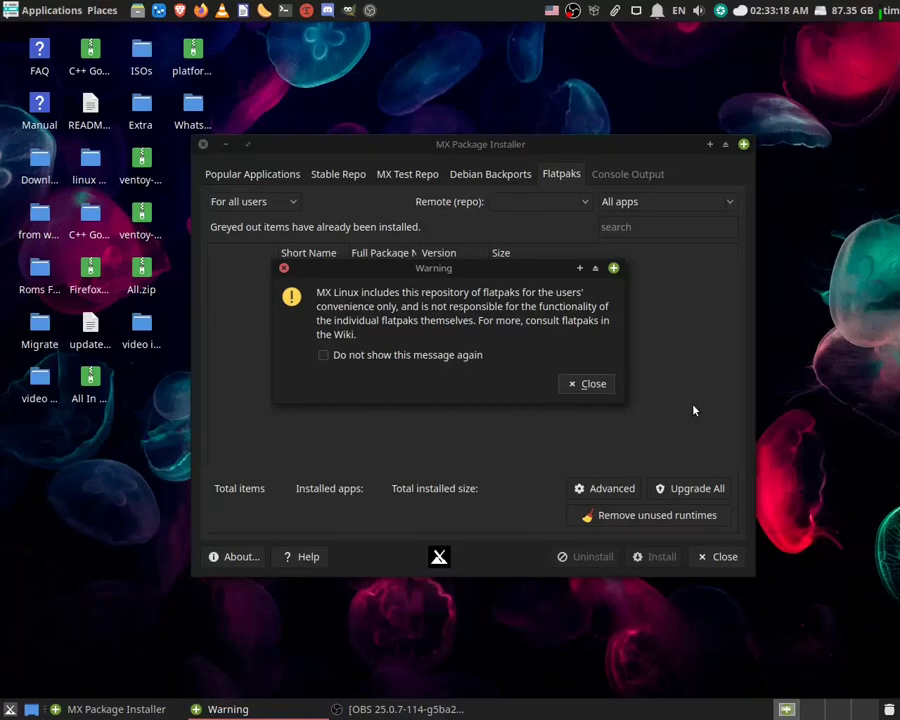
click(586, 383)
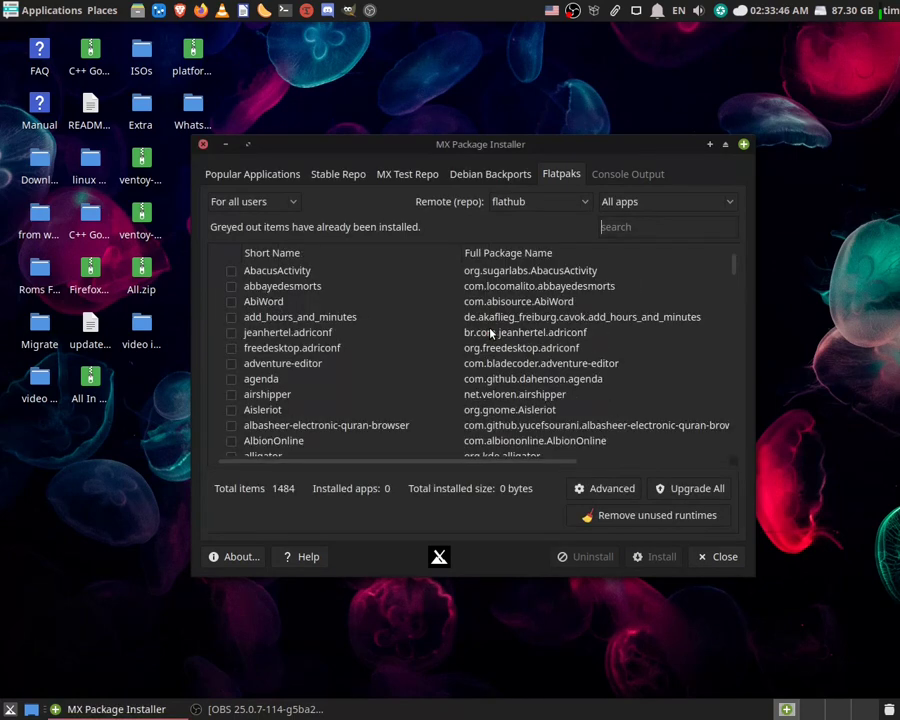
mouse_move(398, 356)
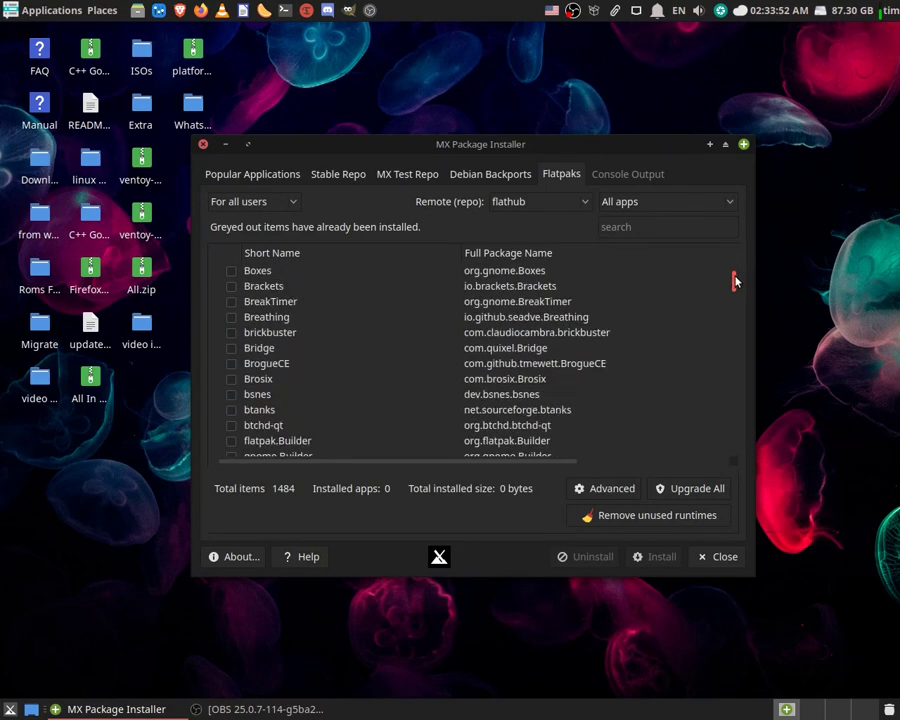
scroll(down, 3)
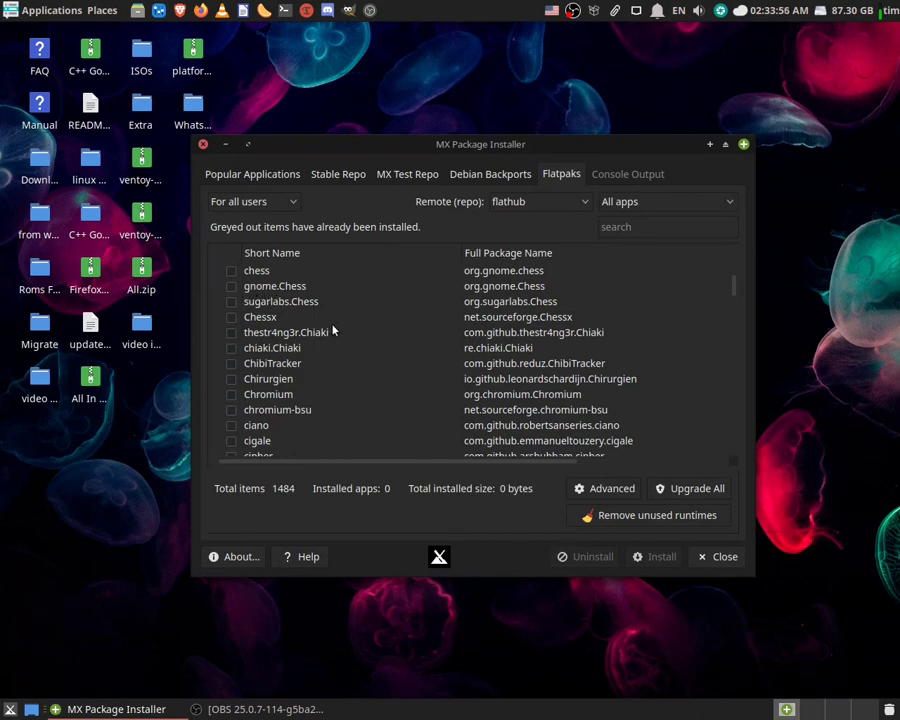
mouse_move(337, 302)
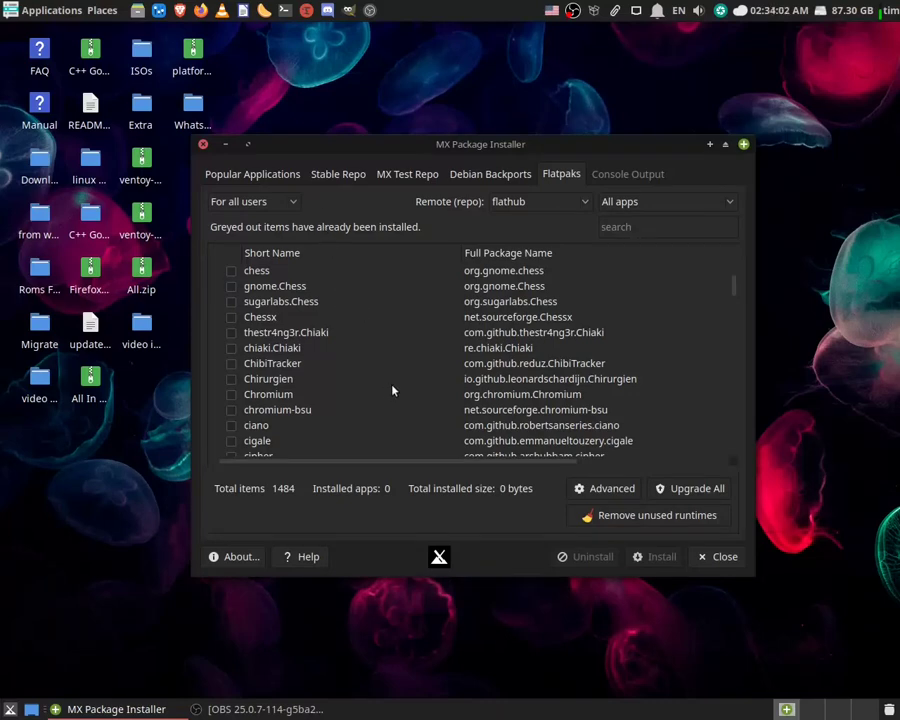
mouse_move(364, 366)
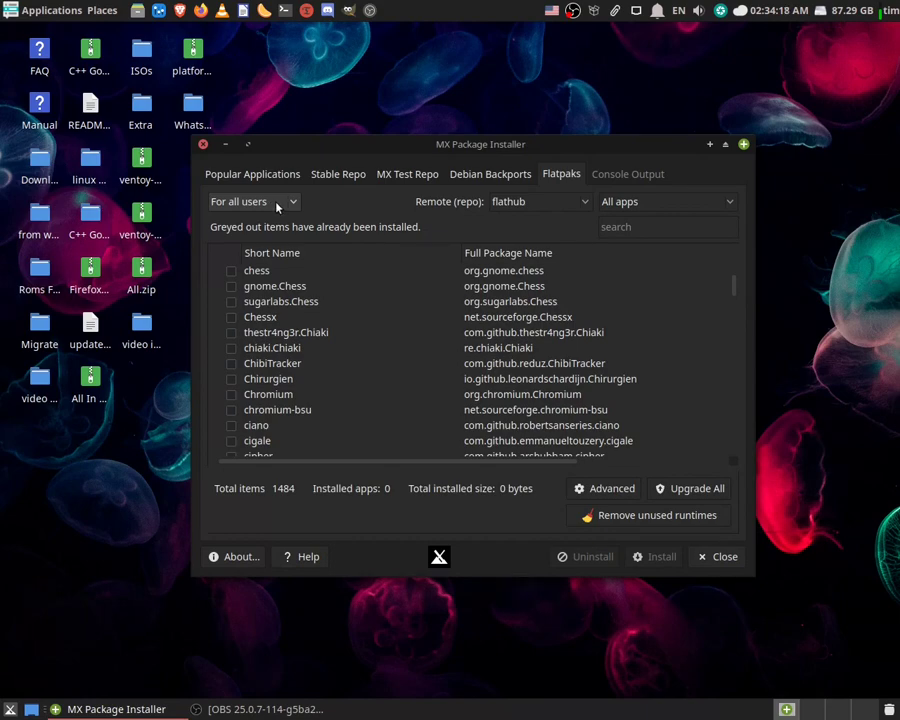
mouse_move(279, 206)
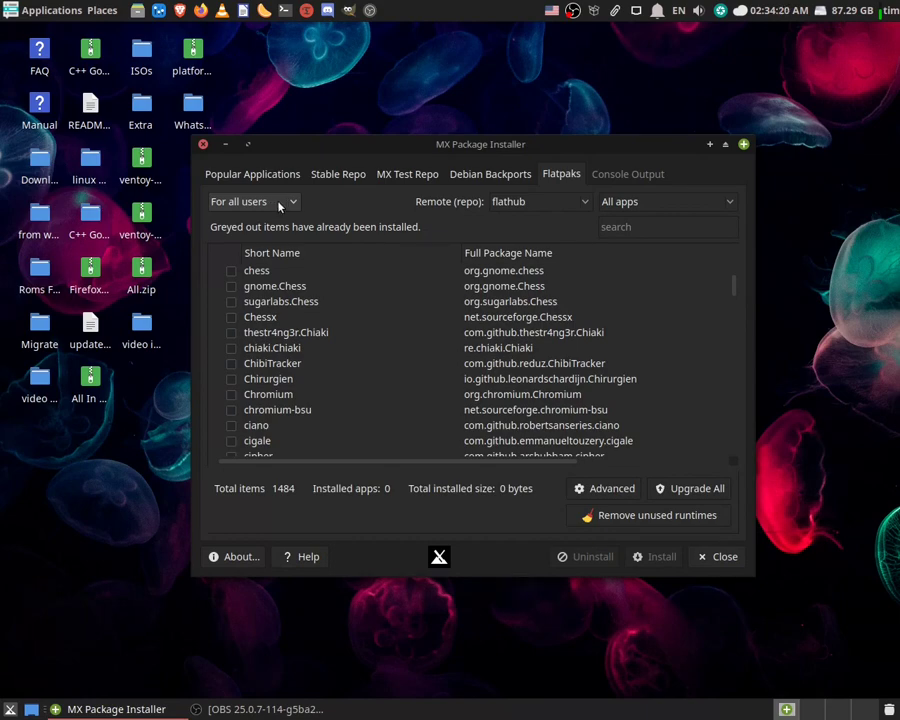
- Change the flatpak scope dropdown from 'For all users' to 'For current user'
click(252, 201)
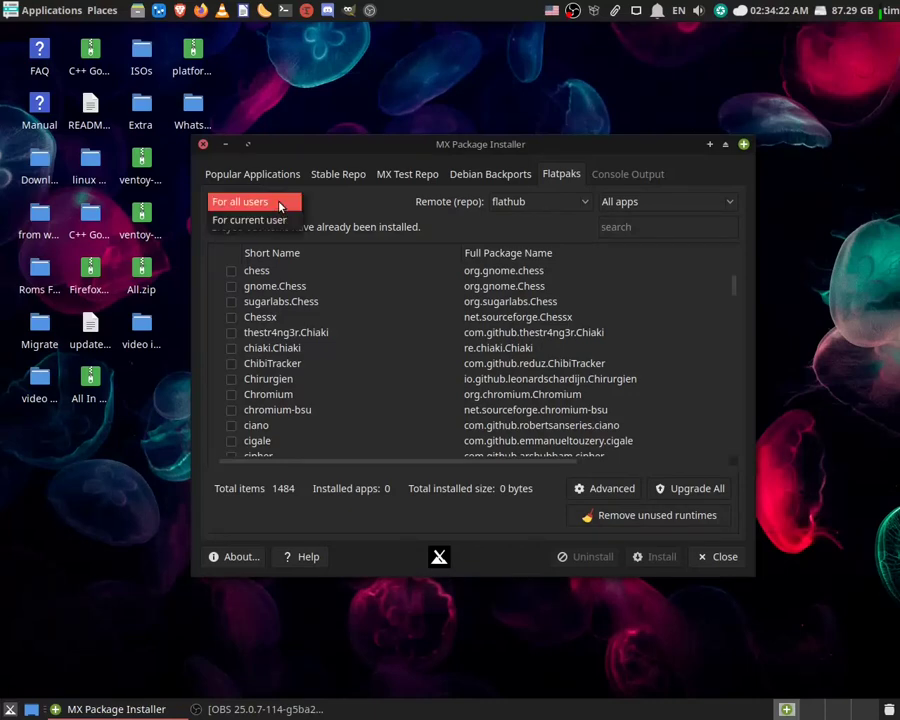
click(254, 201)
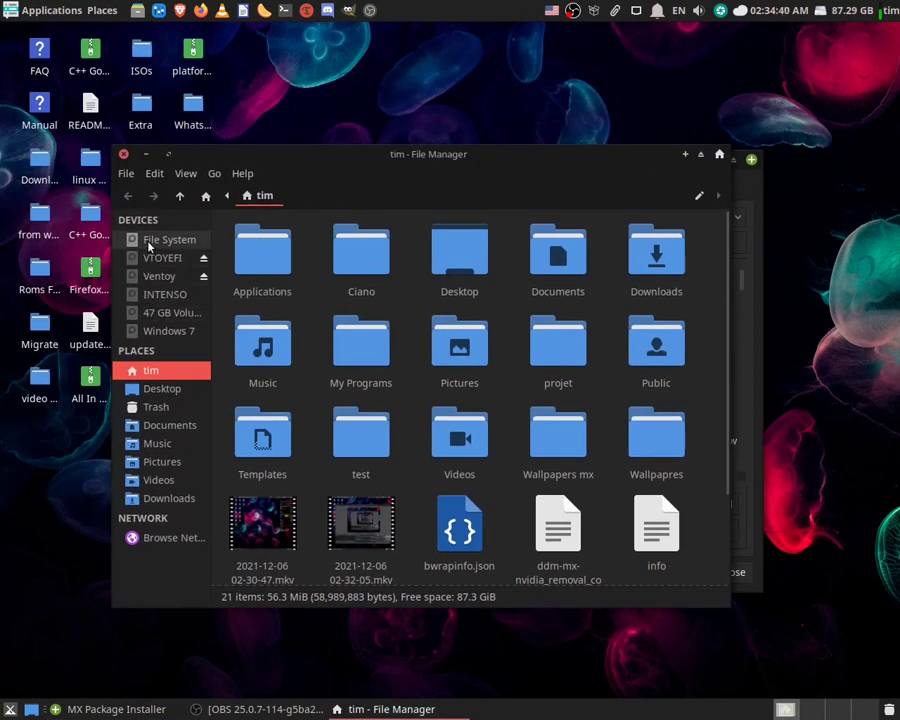
- Browse the root file system into /usr, select include, then minimize File Manager
click(169, 239)
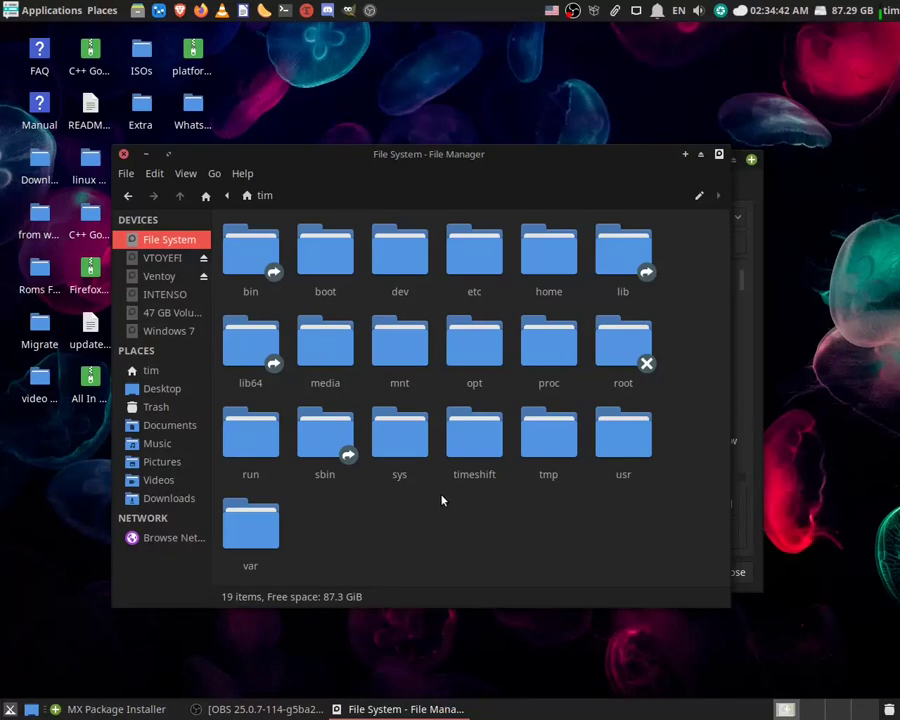
mouse_move(614, 493)
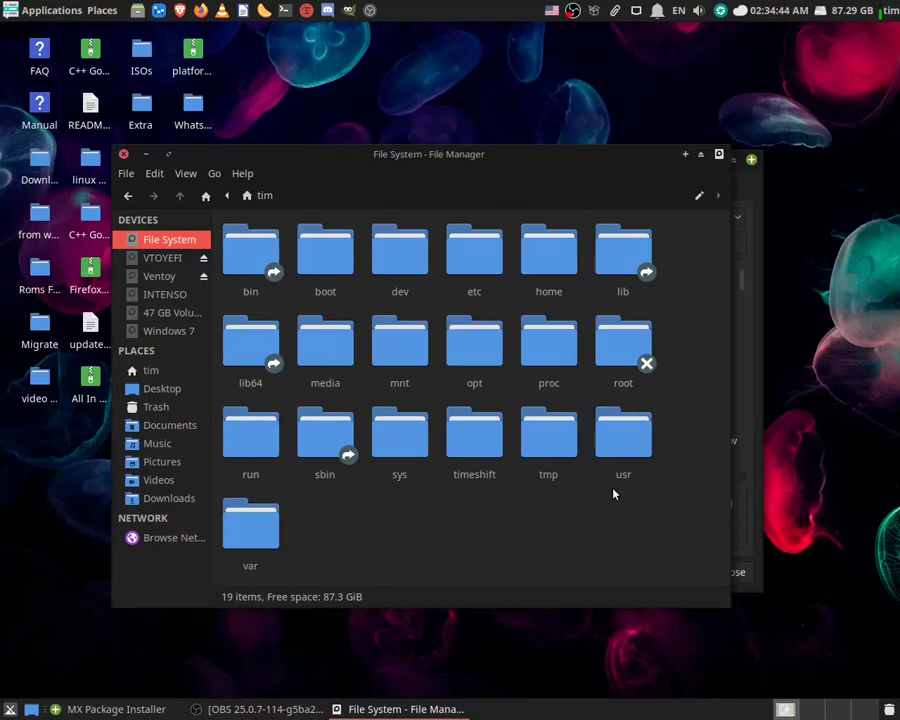
double_click(623, 440)
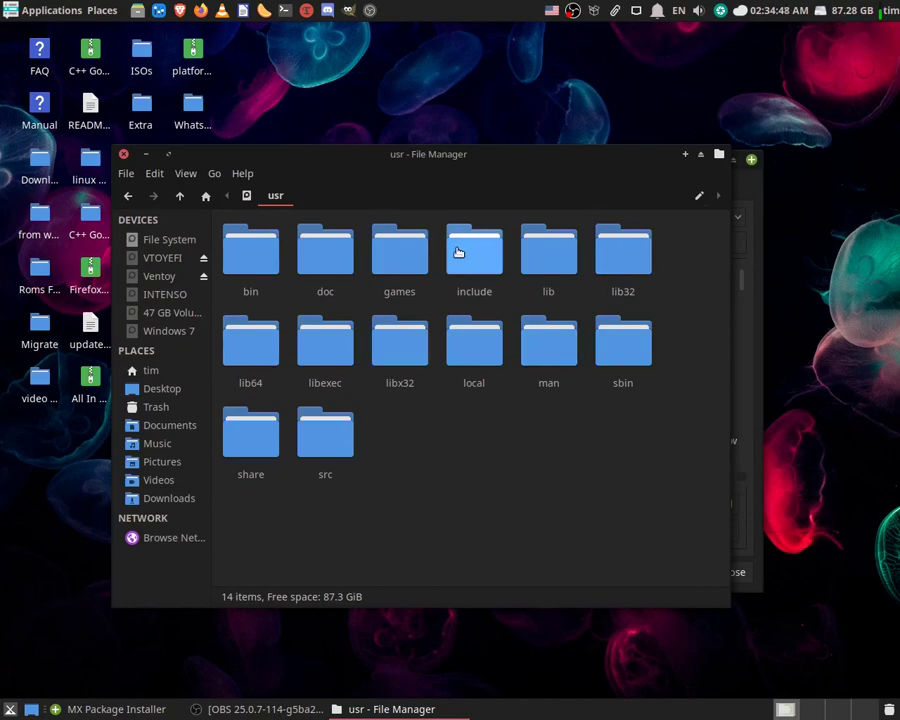
click(474, 250)
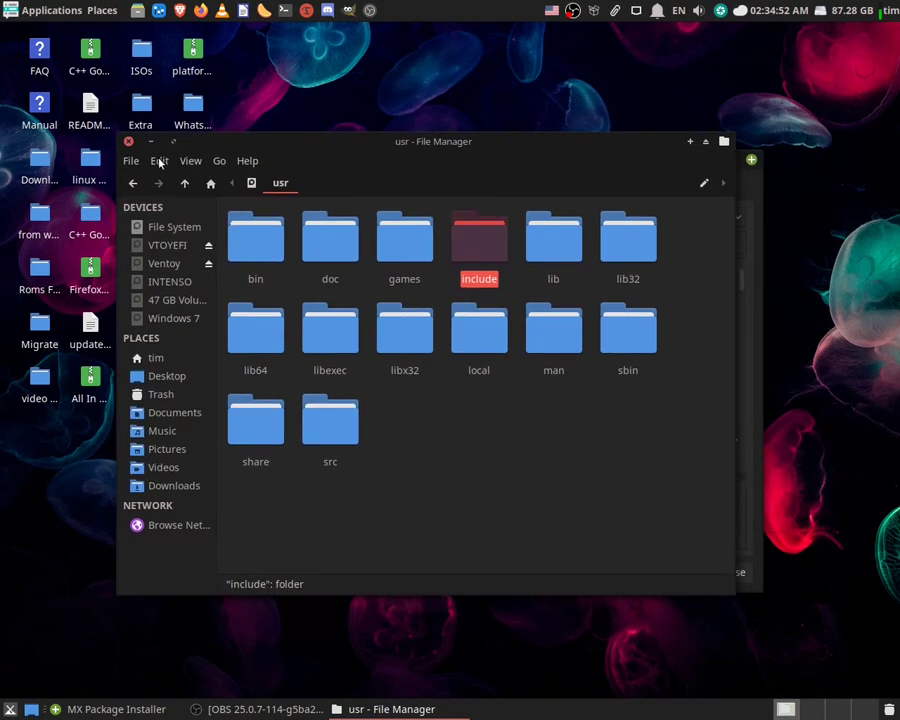
mouse_move(133, 183)
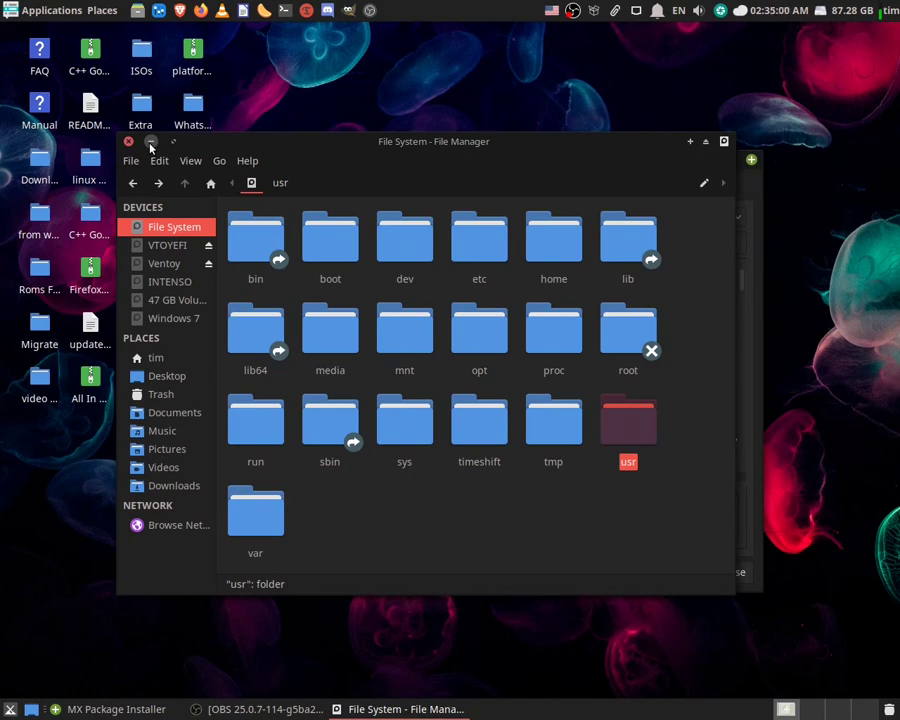
click(114, 708)
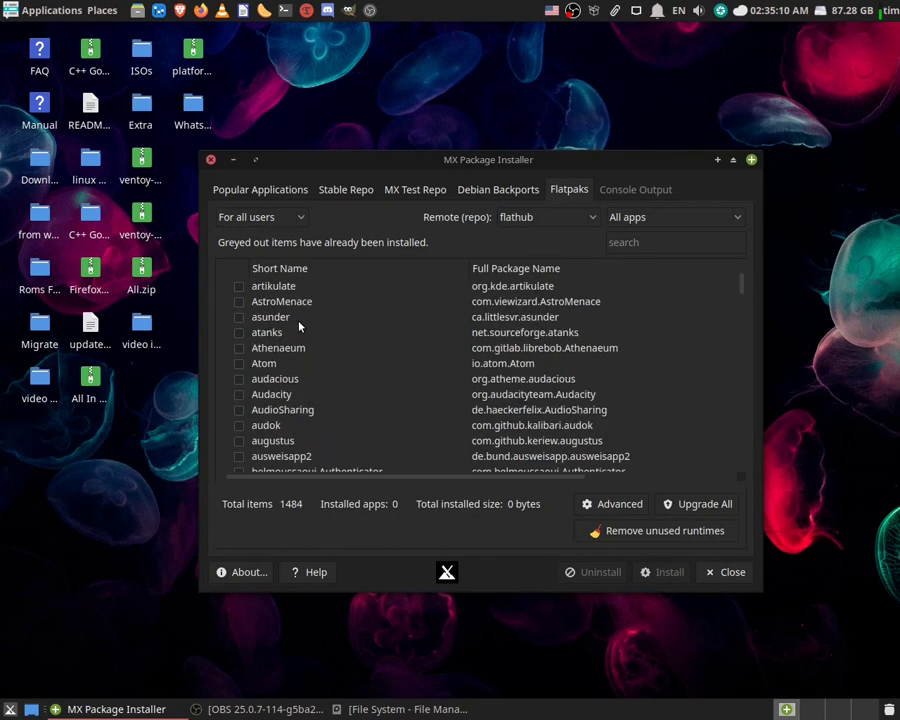
scroll(down, 3)
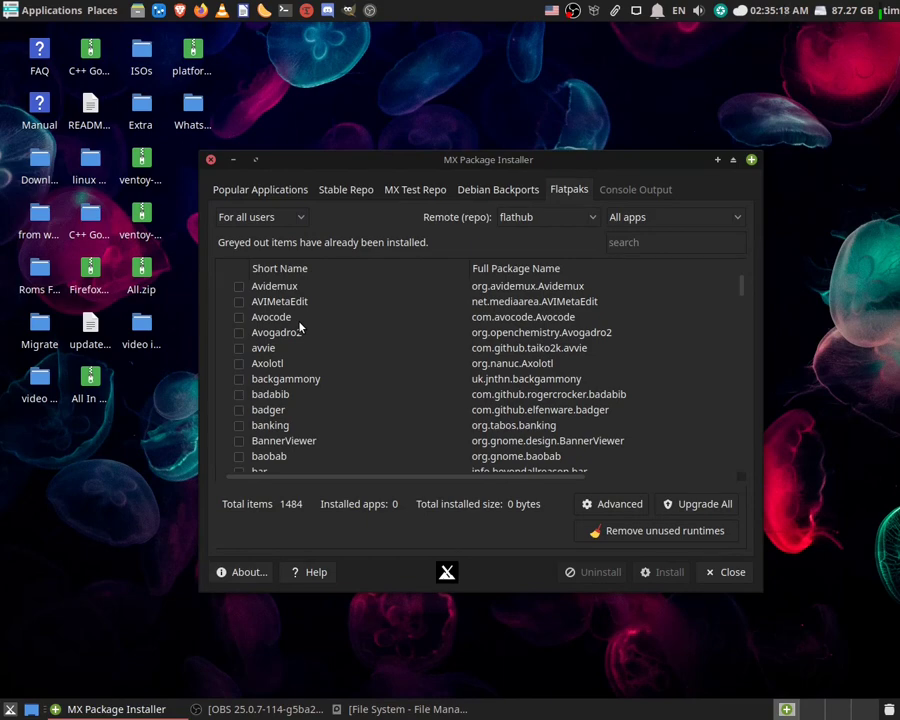
scroll(down, 3)
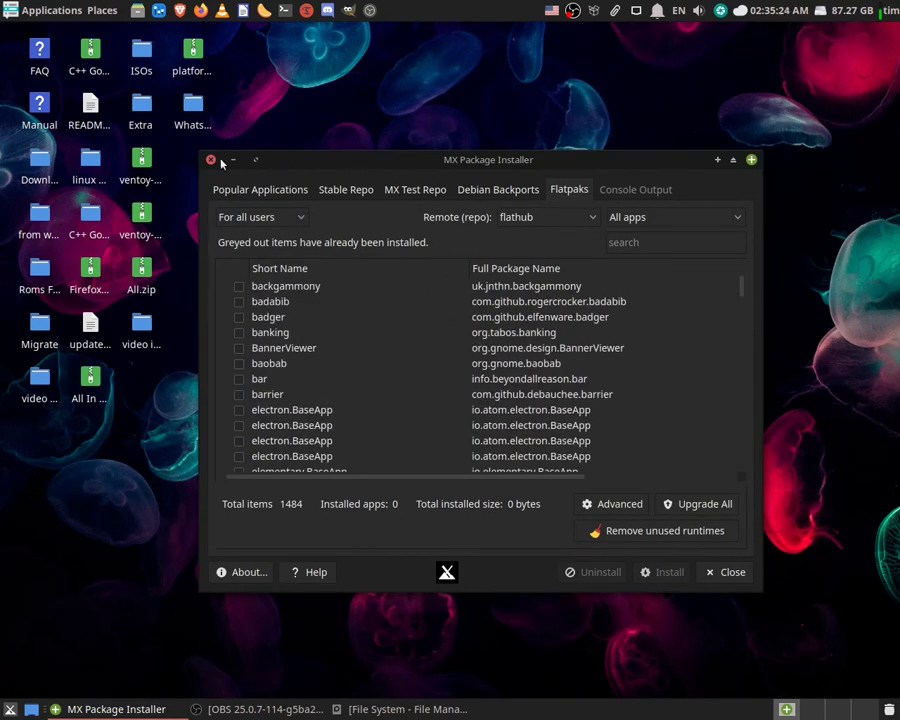
mouse_move(370, 207)
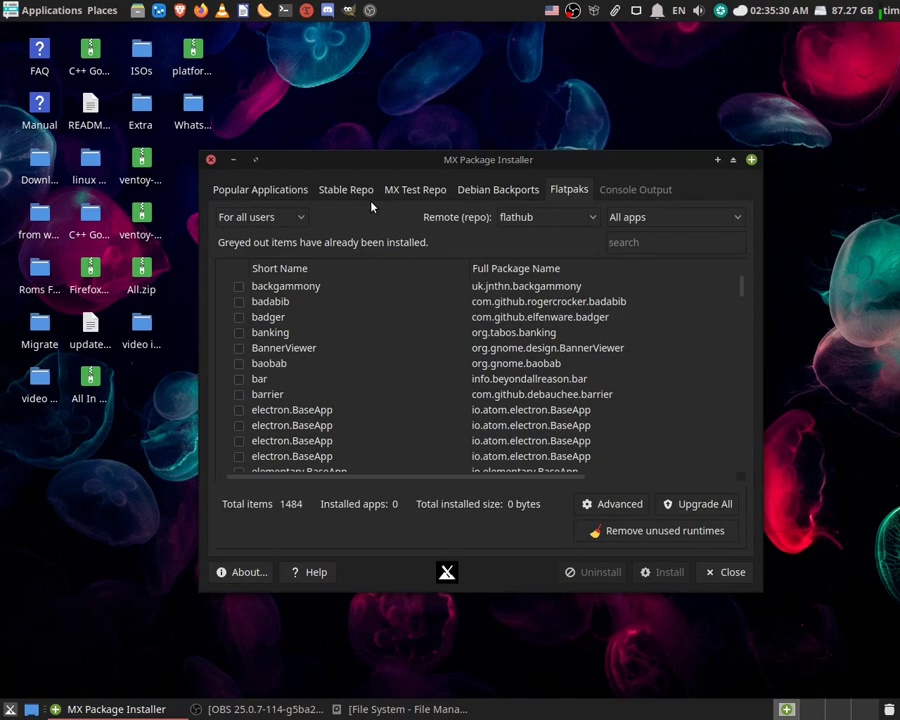
mouse_move(340, 210)
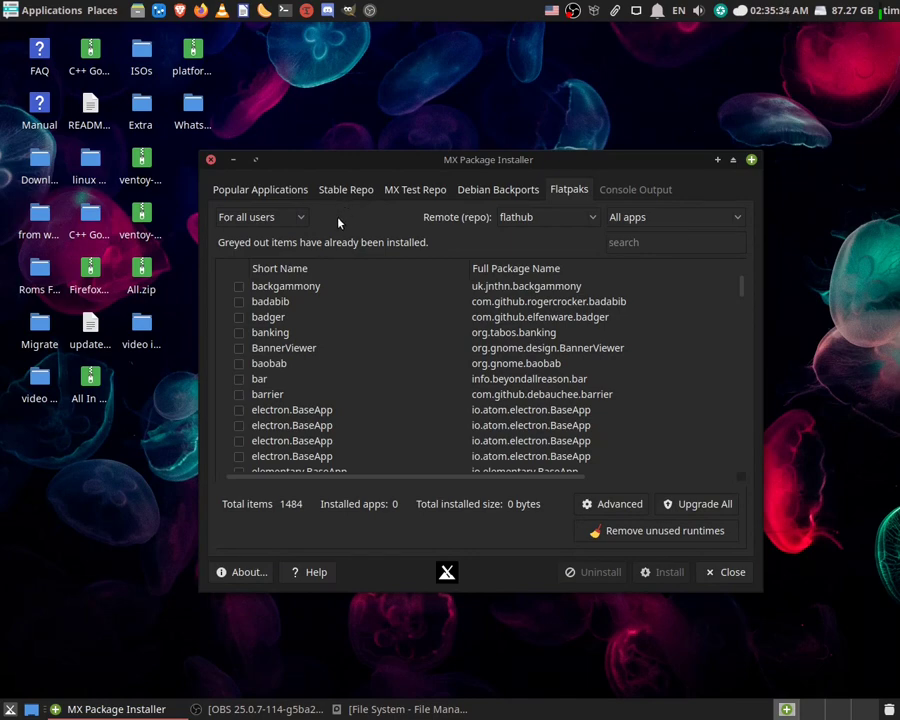
mouse_move(340, 226)
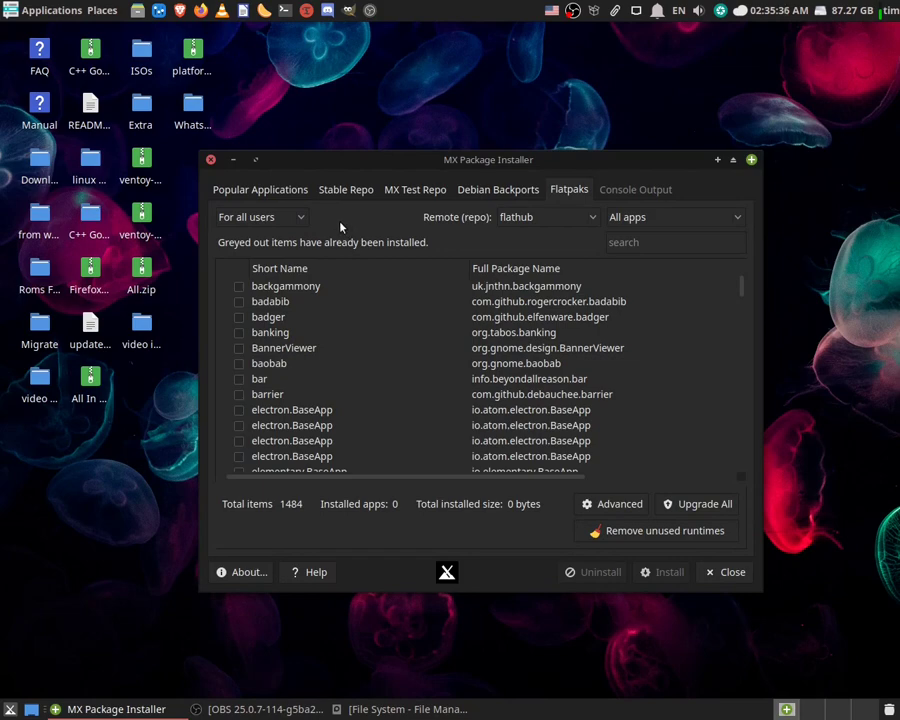
mouse_move(387, 322)
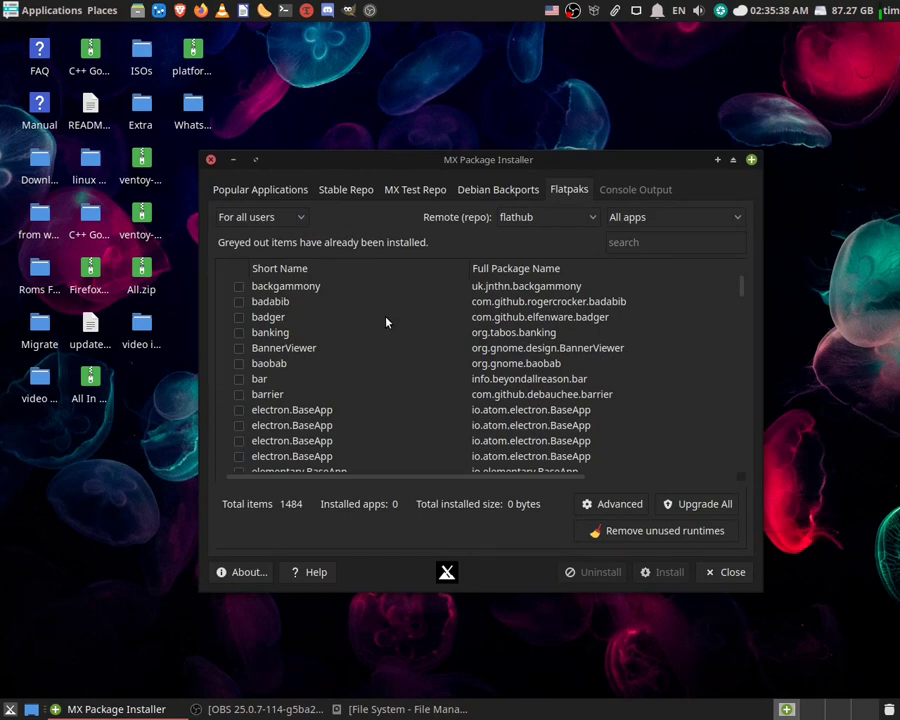
scroll(down, 3)
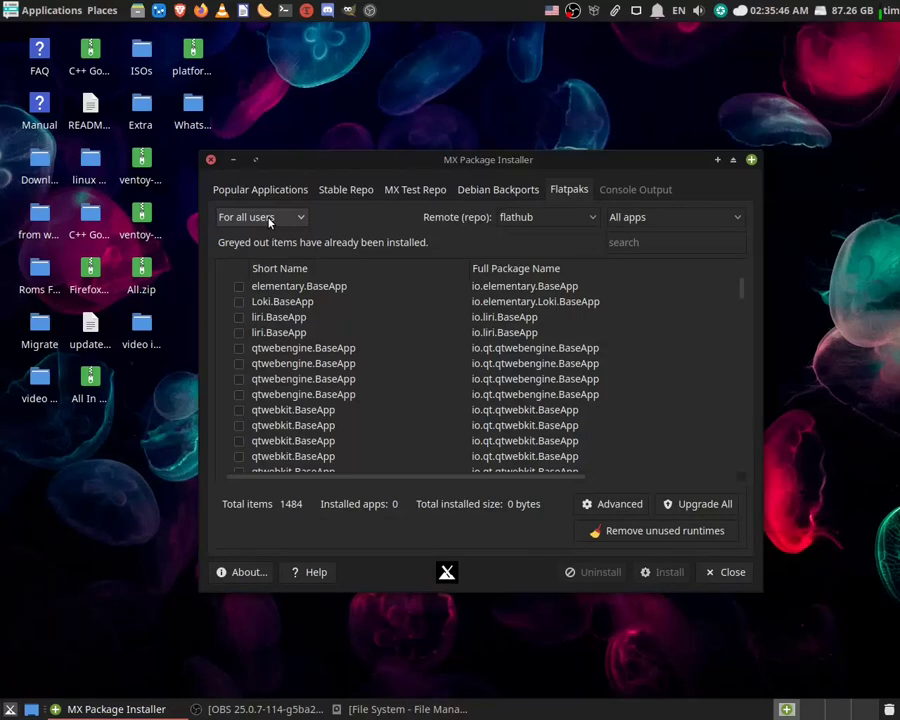
- Switch the Flatpaks dropdown to 'For current user' installations
click(260, 217)
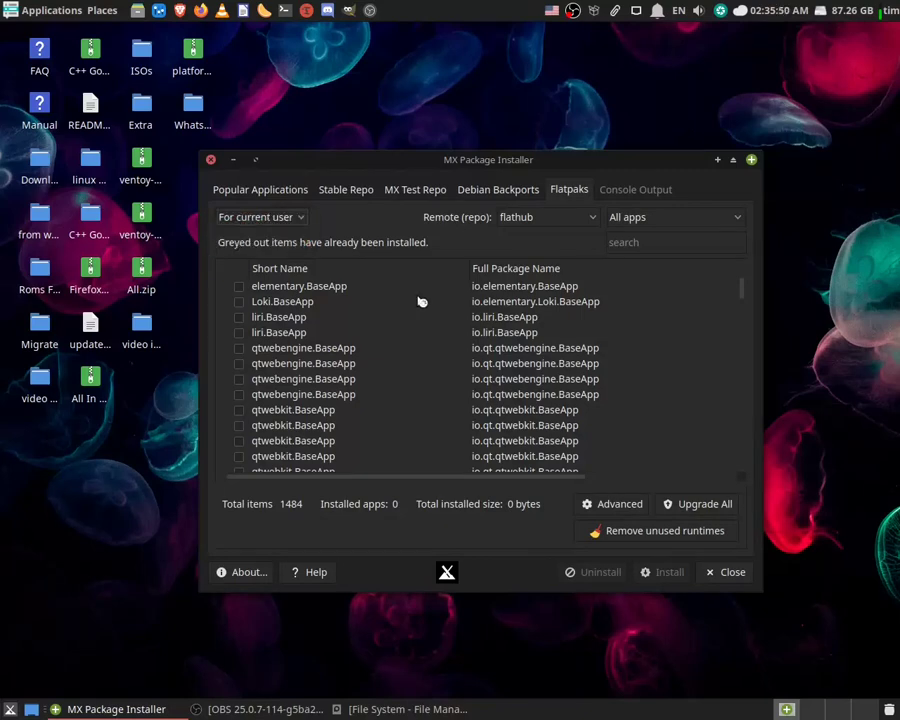
mouse_move(495, 456)
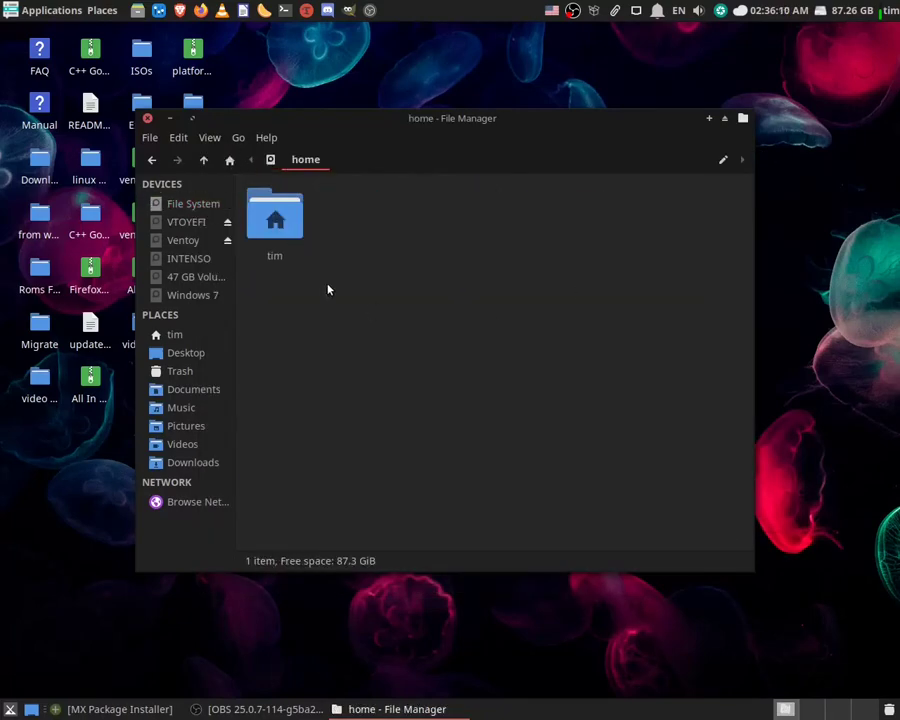
- Browse home/.local/share in File Manager and select the flatpak folder
double_click(274, 215)
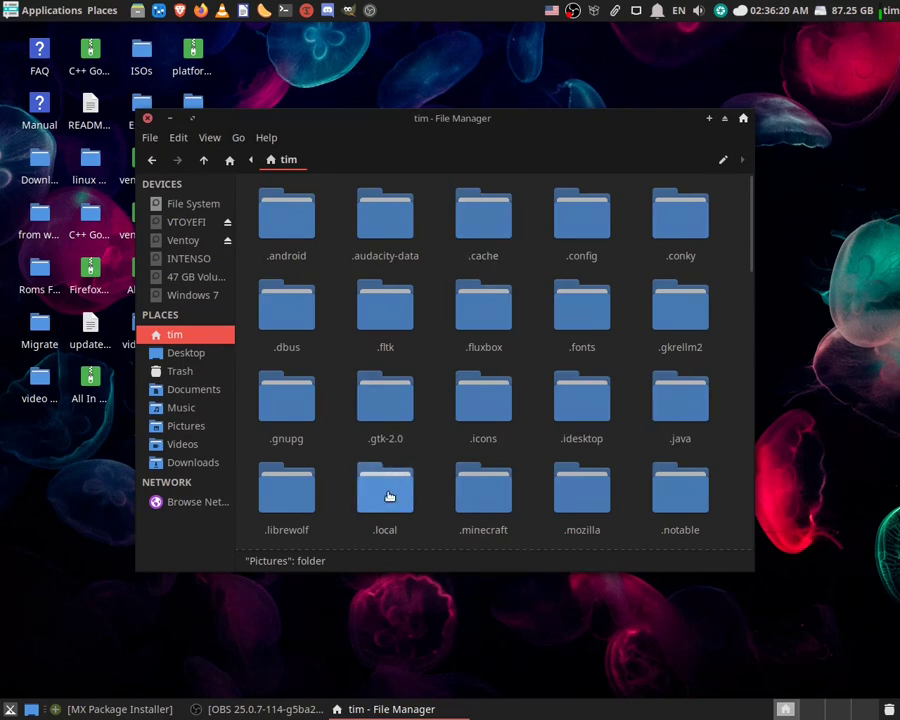
double_click(384, 490)
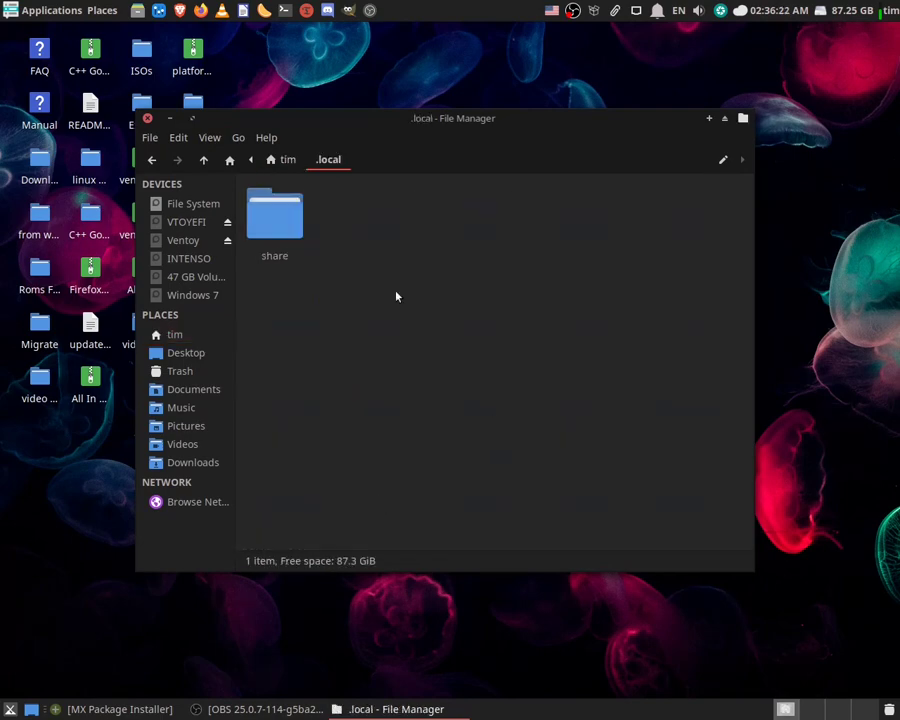
double_click(274, 214)
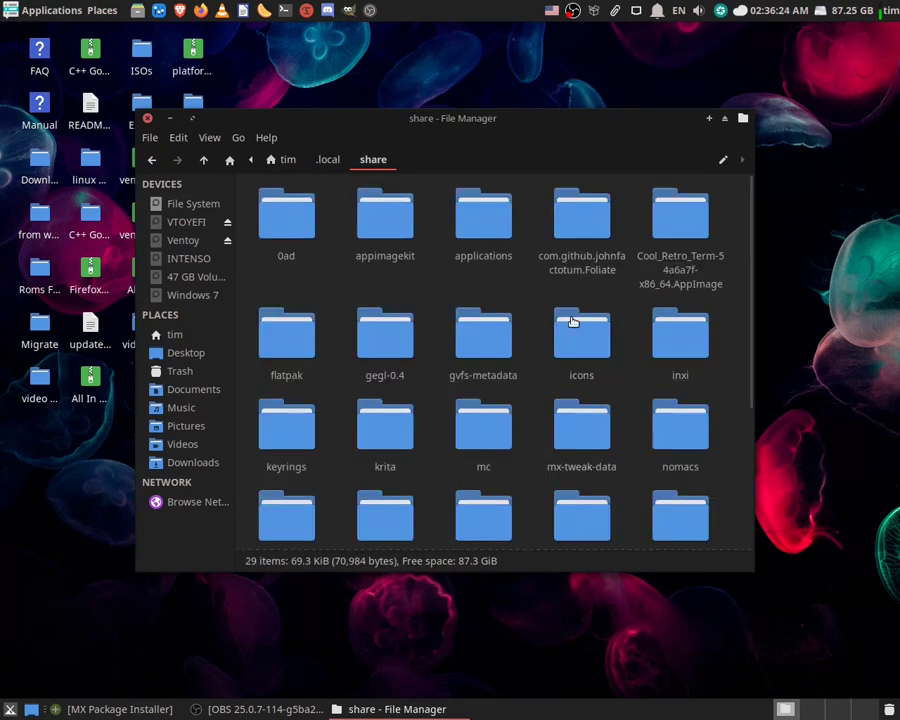
scroll(down, 3)
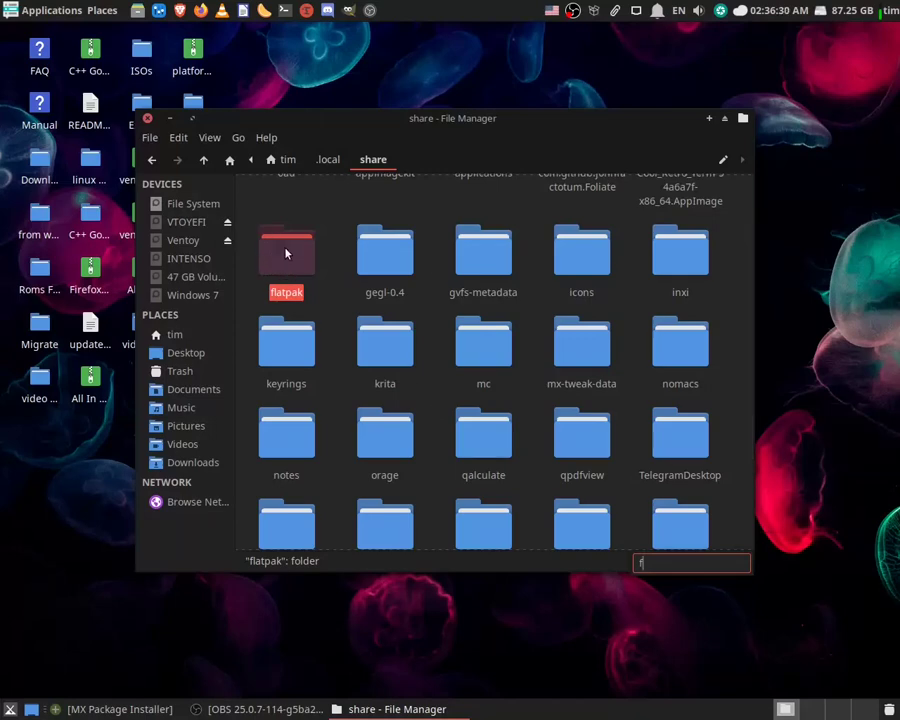
mouse_move(291, 258)
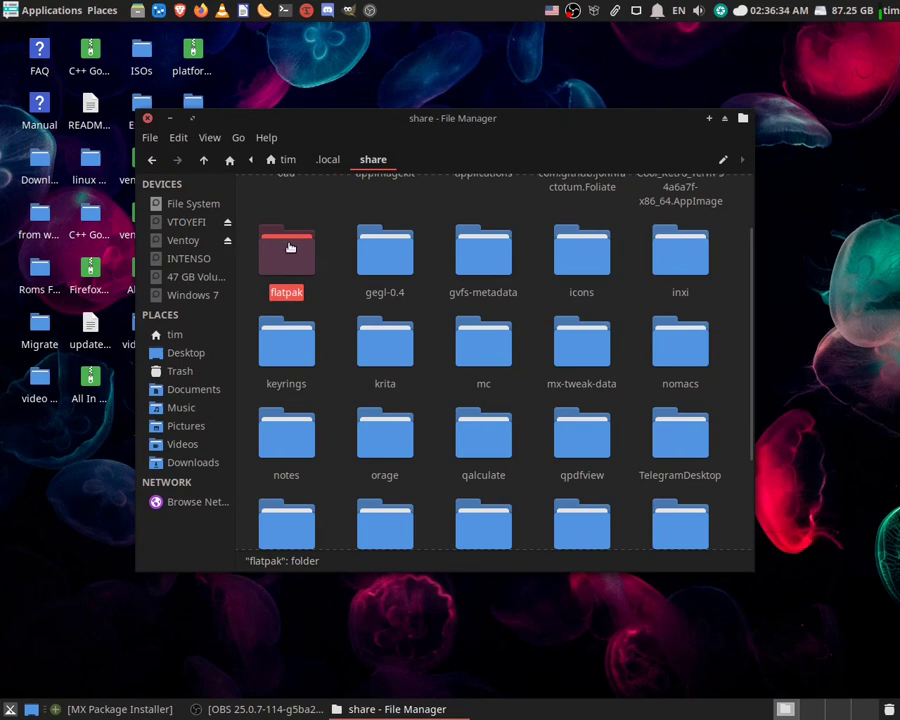
mouse_move(323, 246)
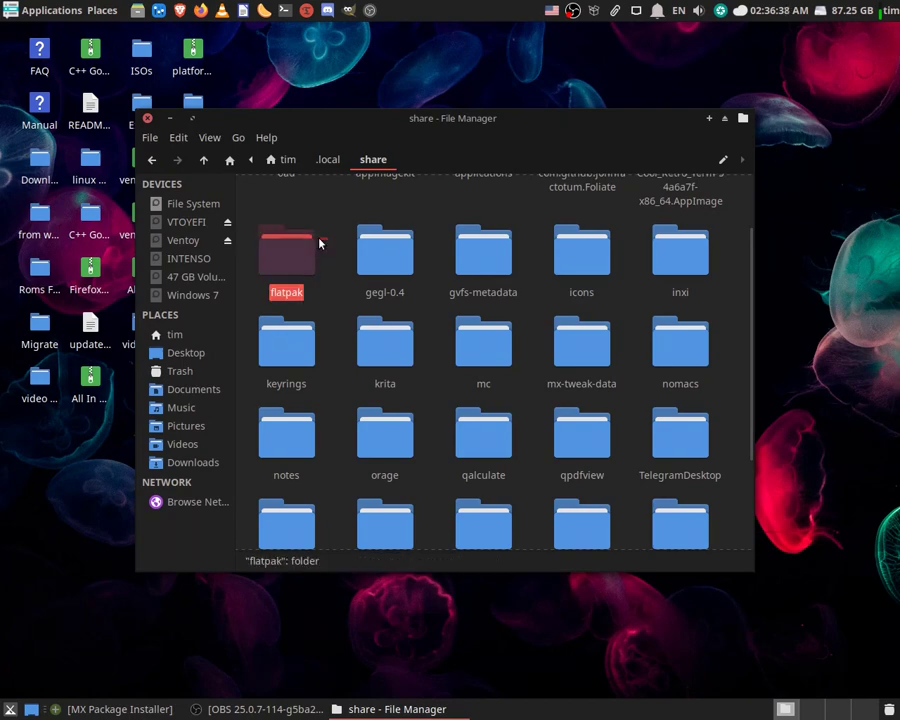
click(286, 252)
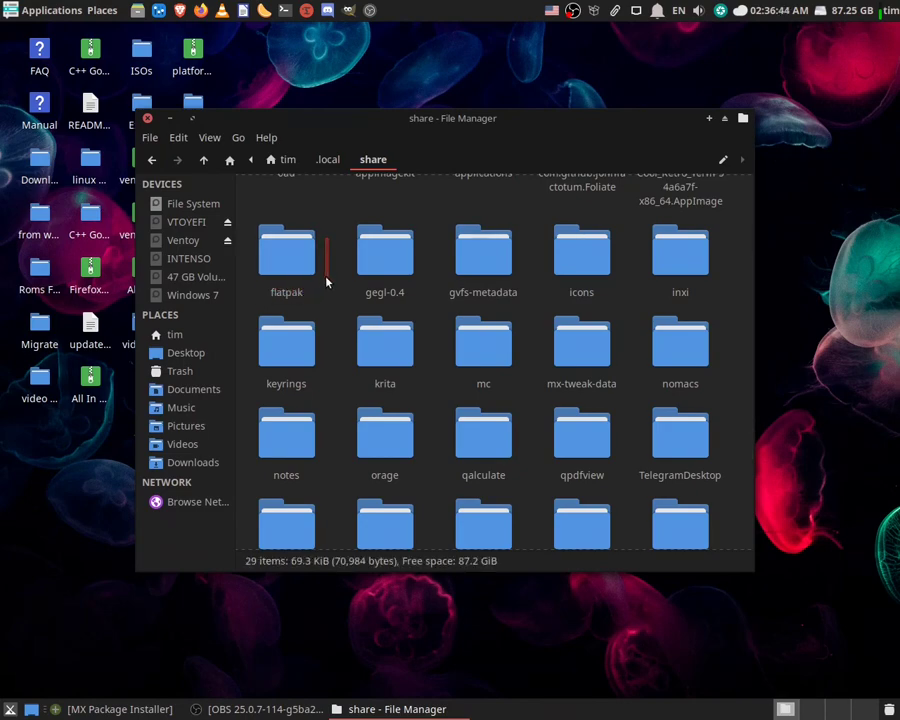
click(286, 252)
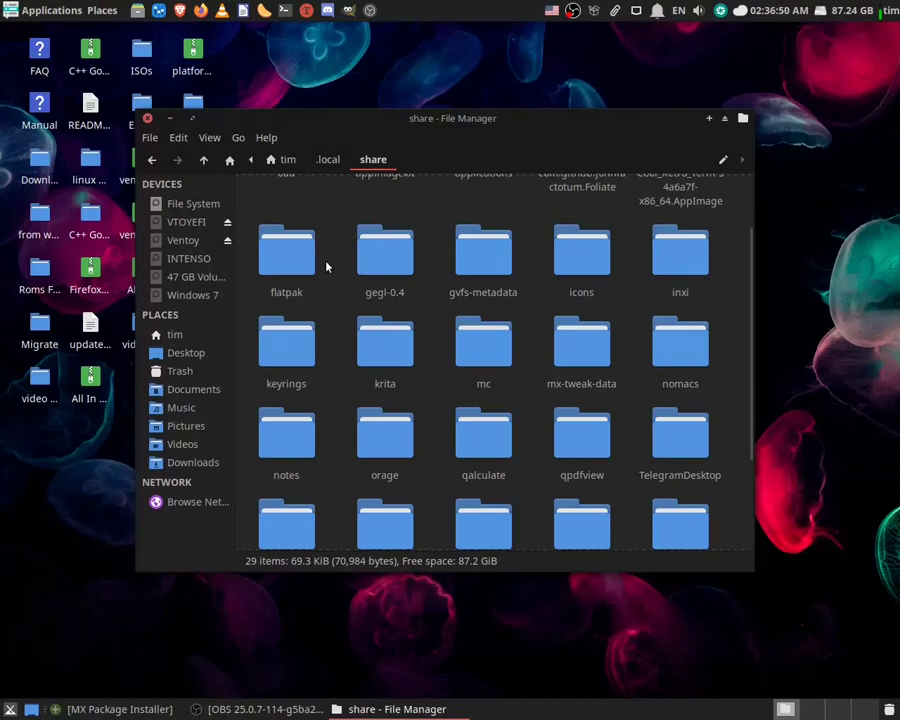
mouse_move(331, 240)
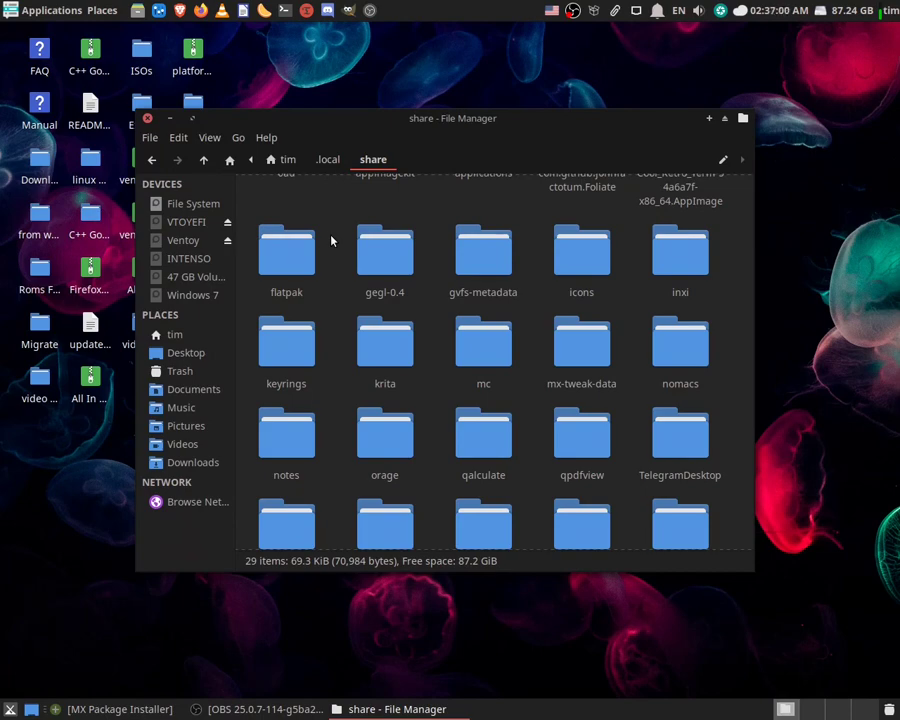
mouse_move(325, 218)
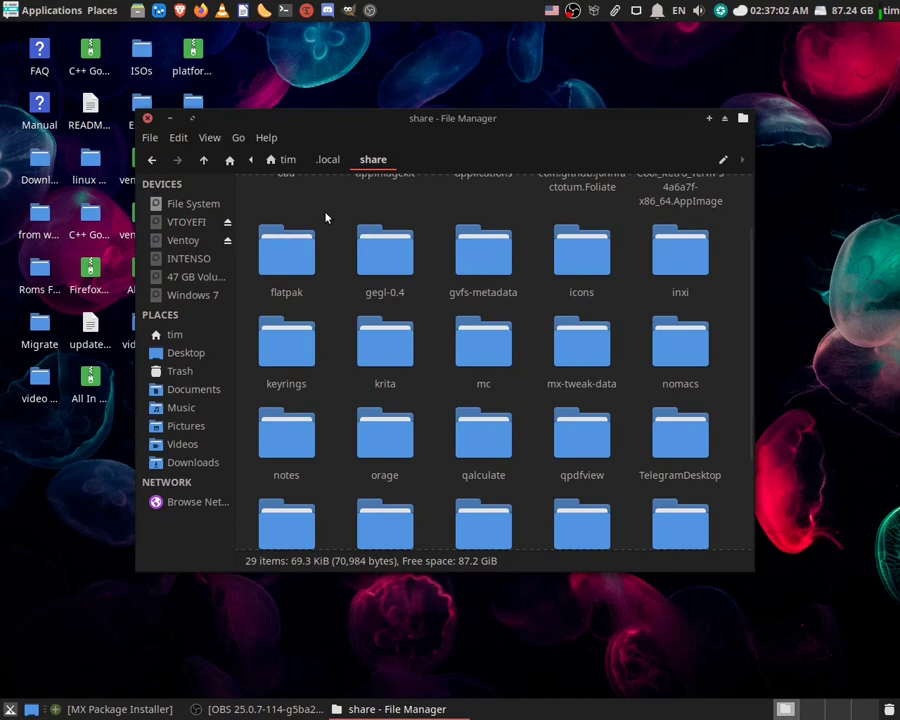
click(286, 252)
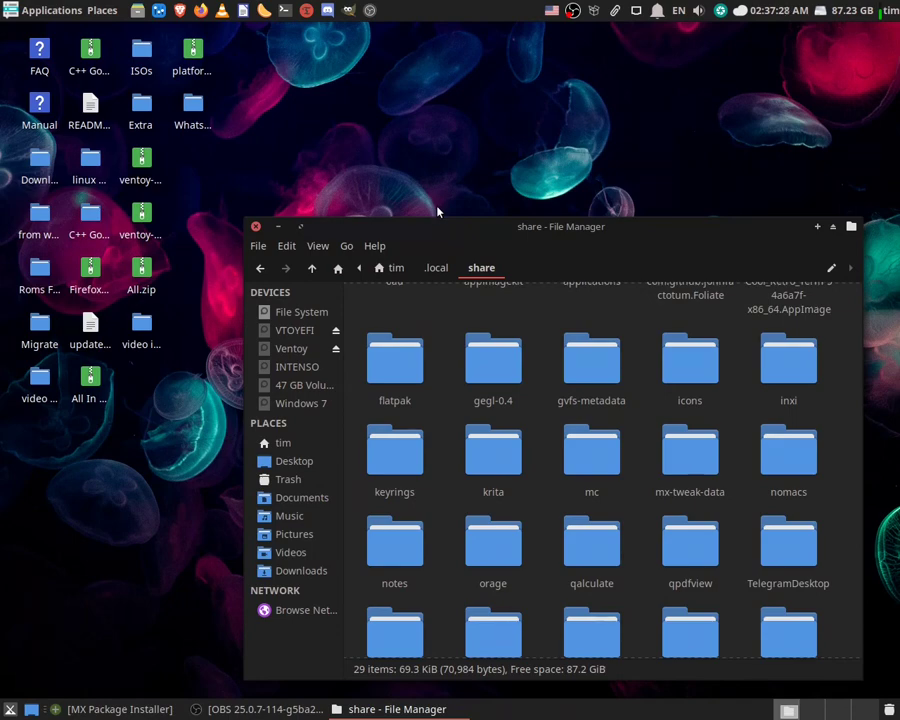
click(394, 360)
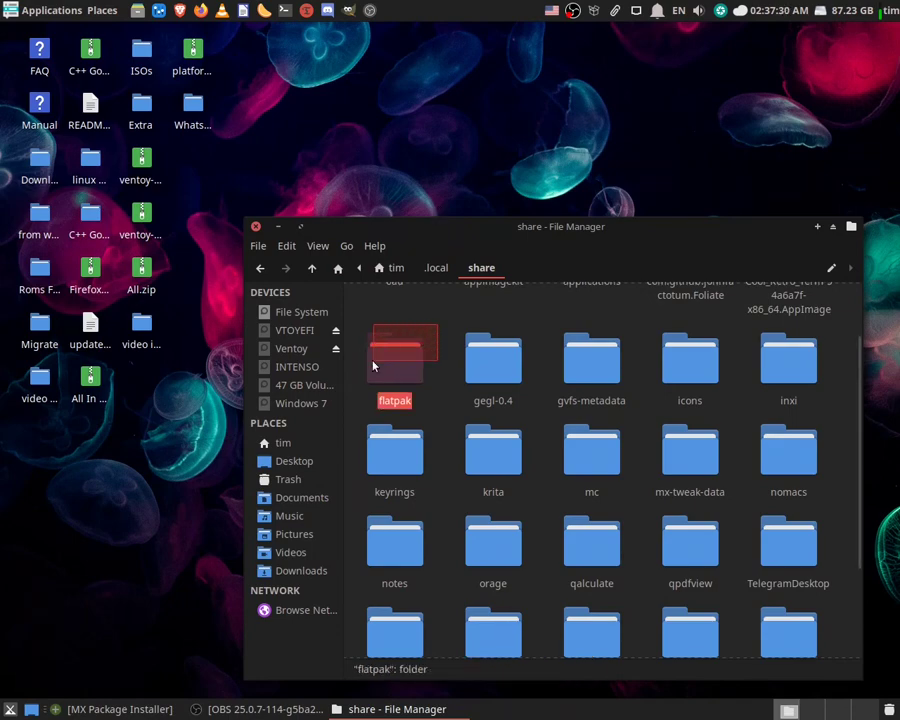
click(394, 360)
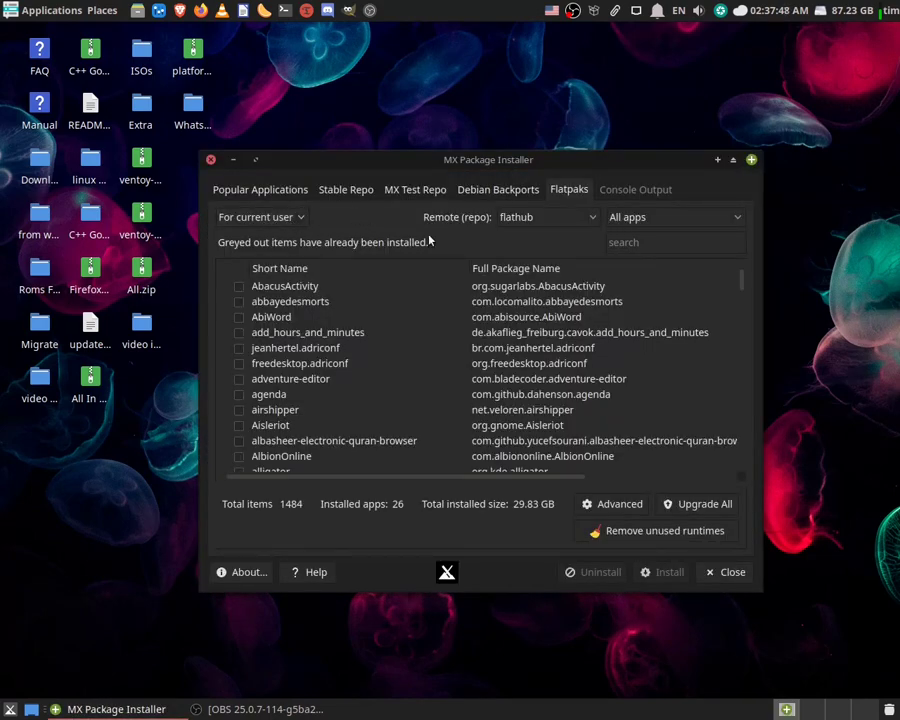
mouse_move(420, 233)
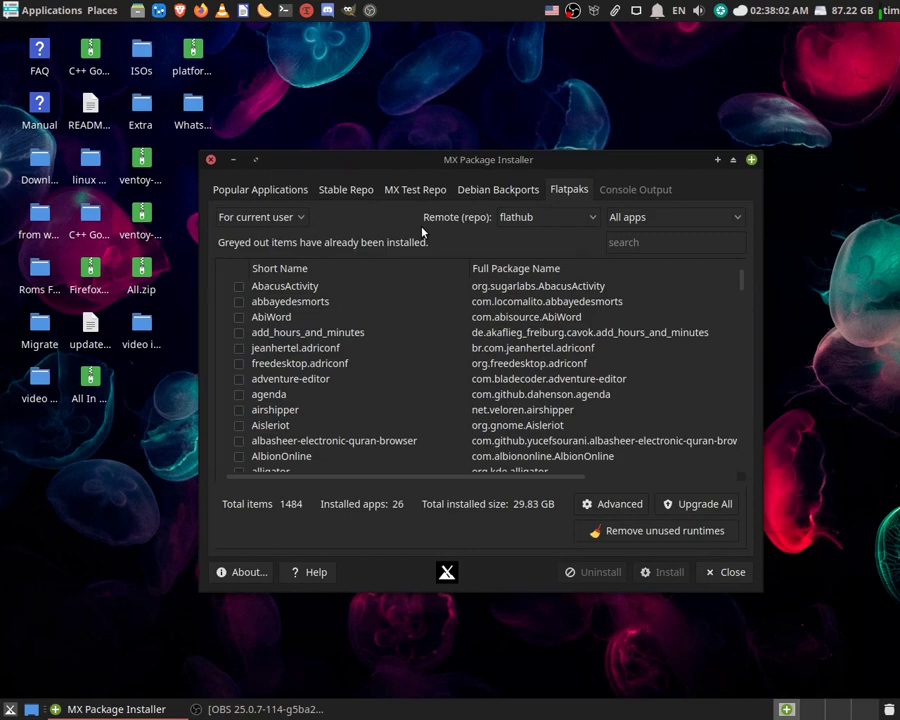
mouse_move(391, 217)
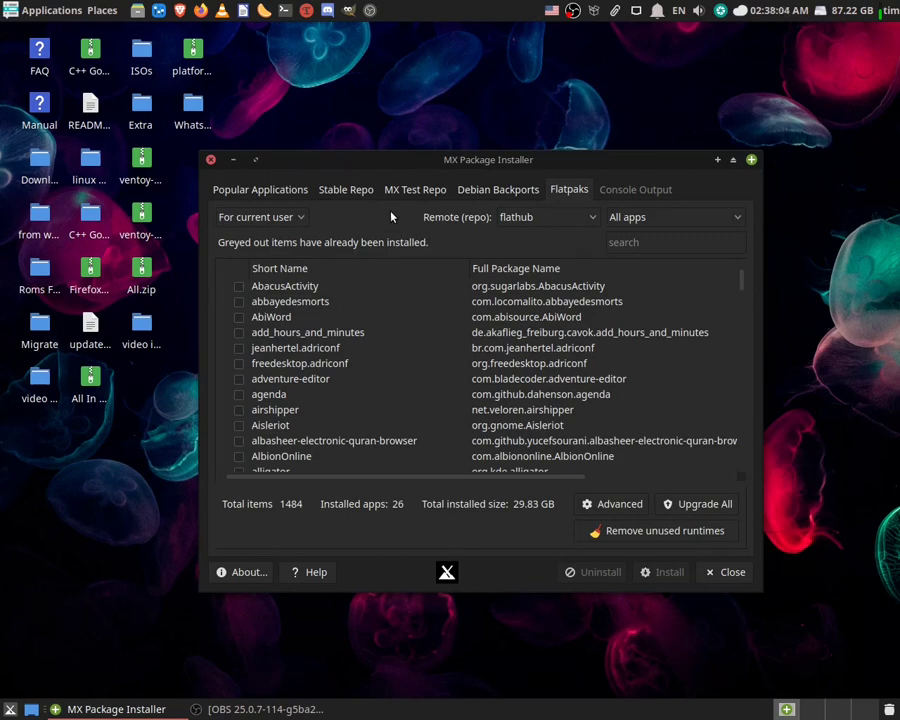
mouse_move(384, 214)
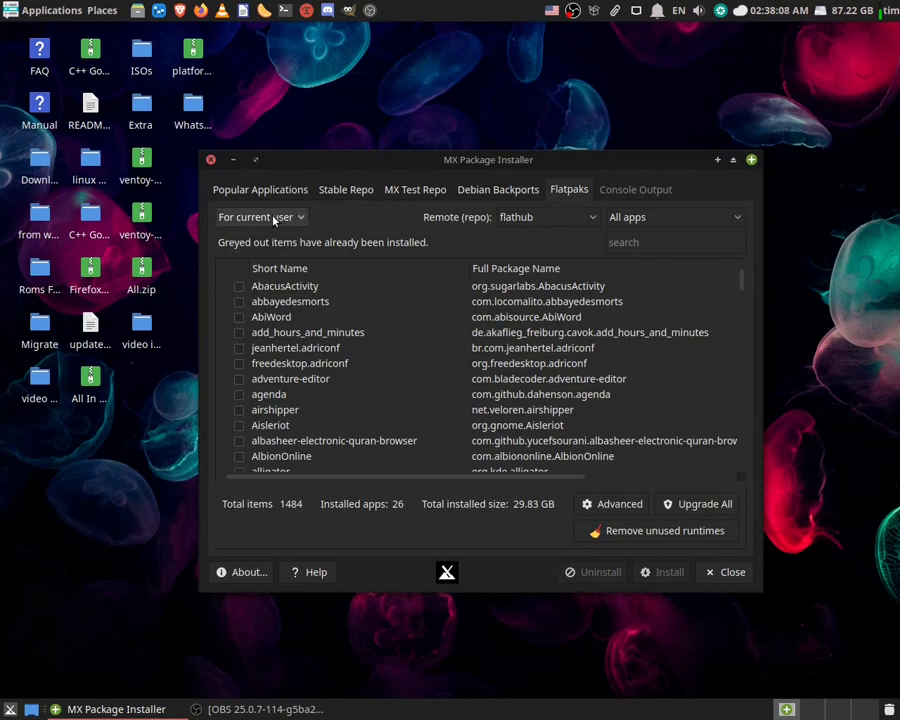
mouse_move(324, 219)
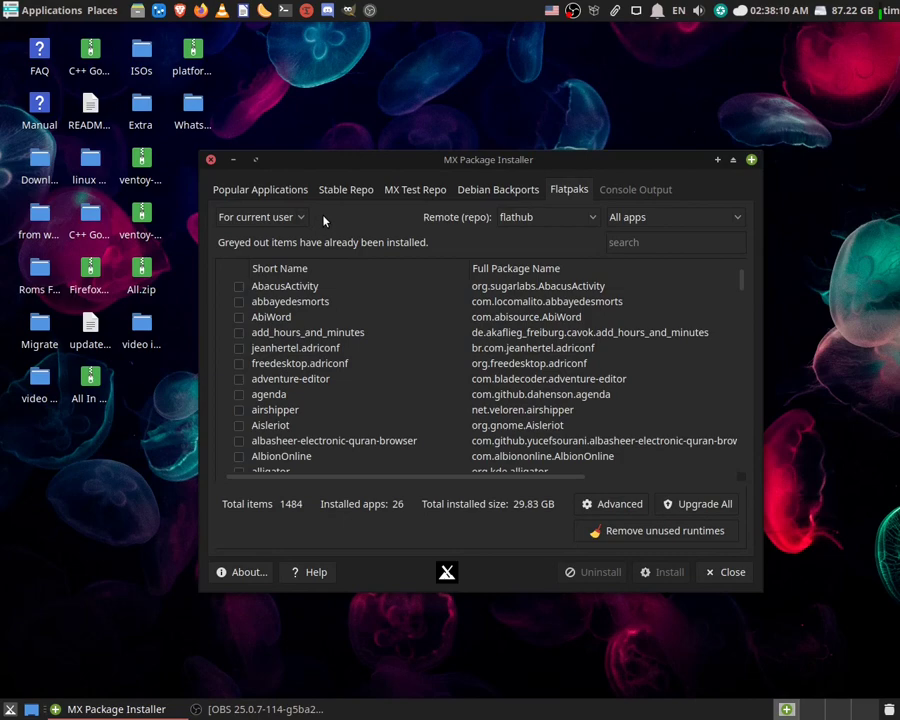
mouse_move(455, 243)
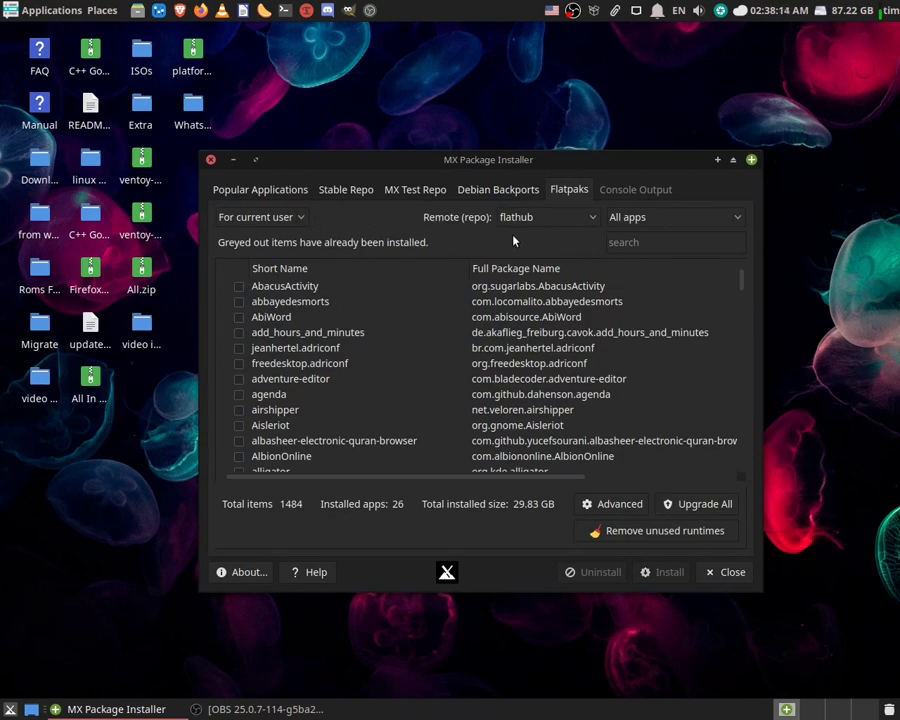
- Search 'mpv', check Mpv, and confirm installing io.mpv.Mpv after reviewing the changes
text(mpv)
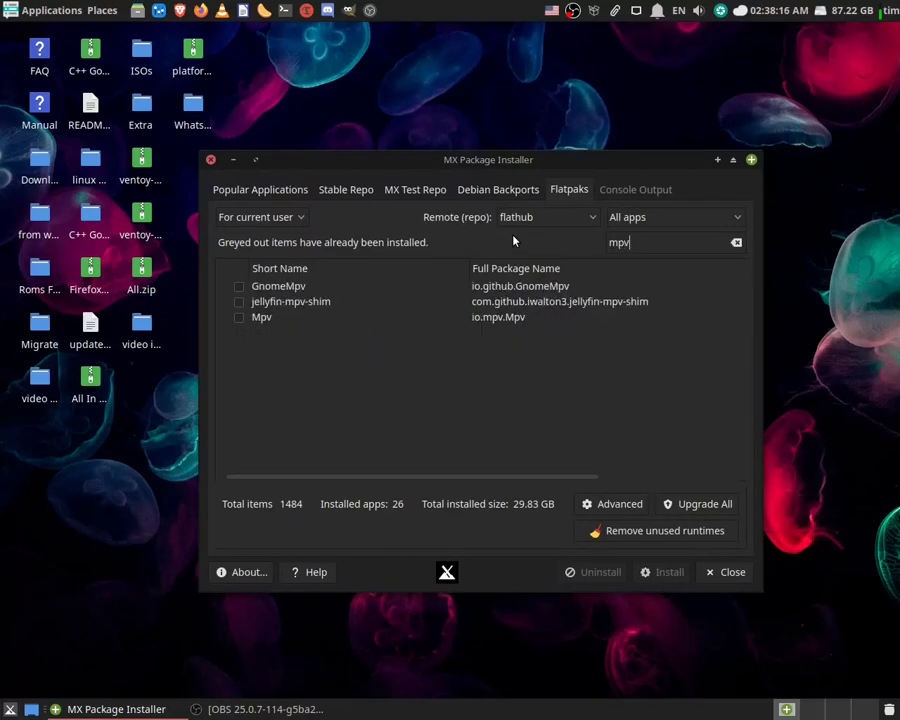
mouse_move(249, 317)
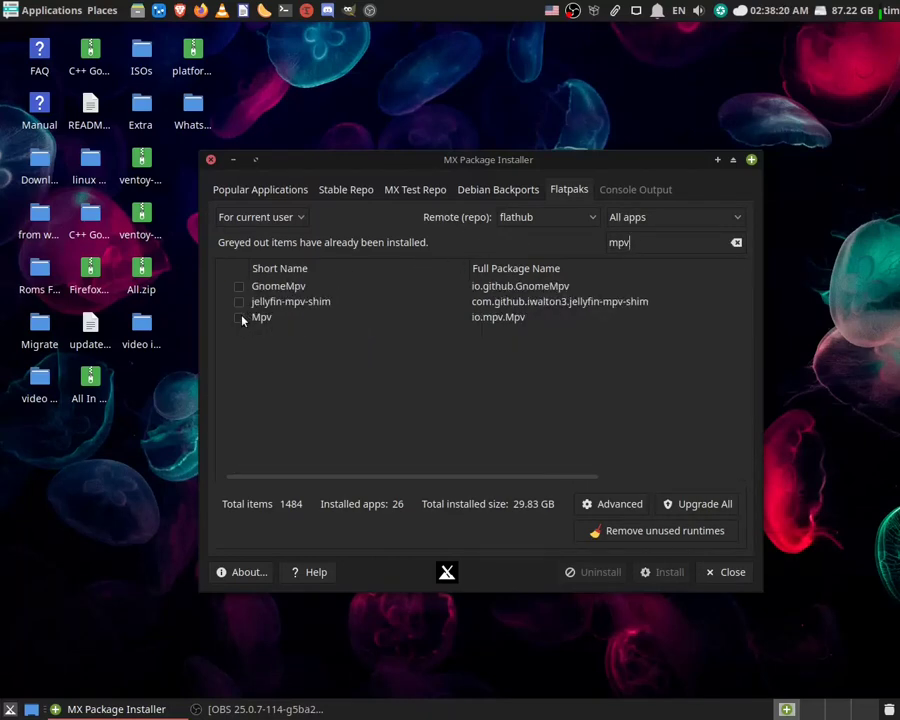
click(239, 317)
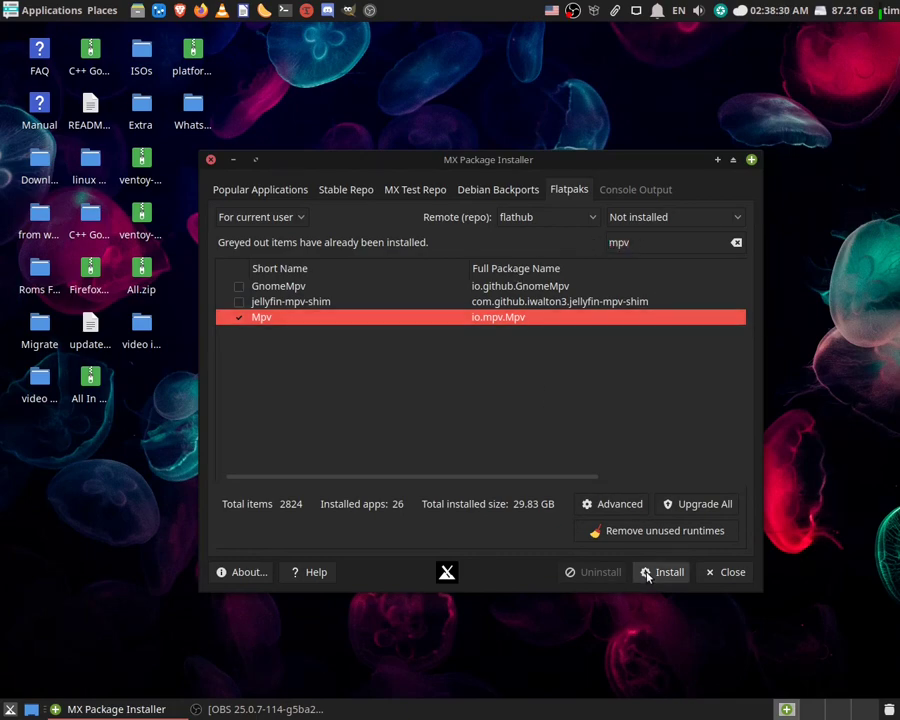
click(668, 571)
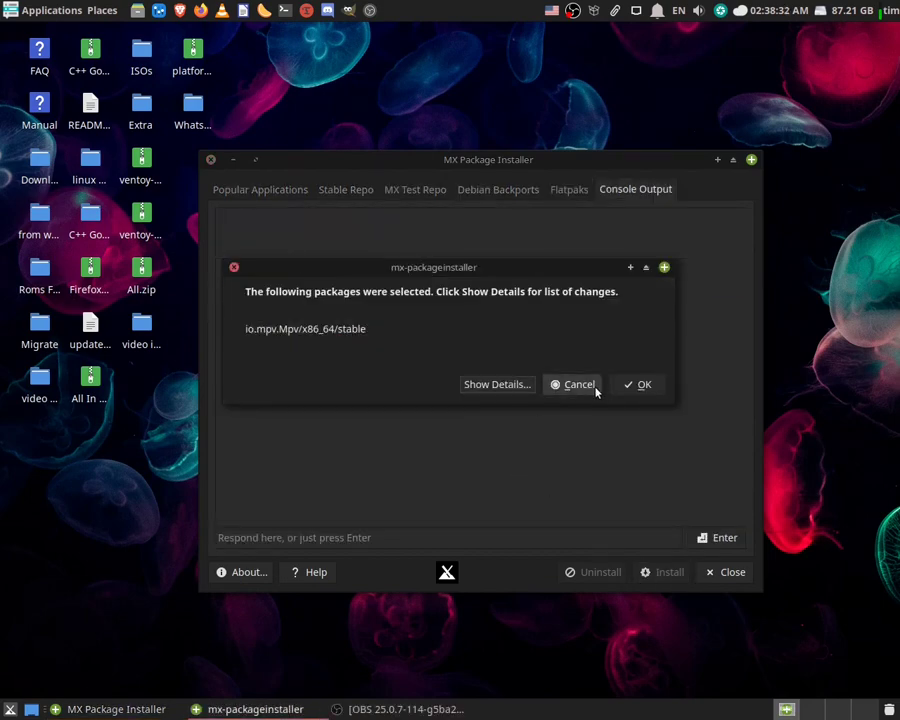
click(497, 384)
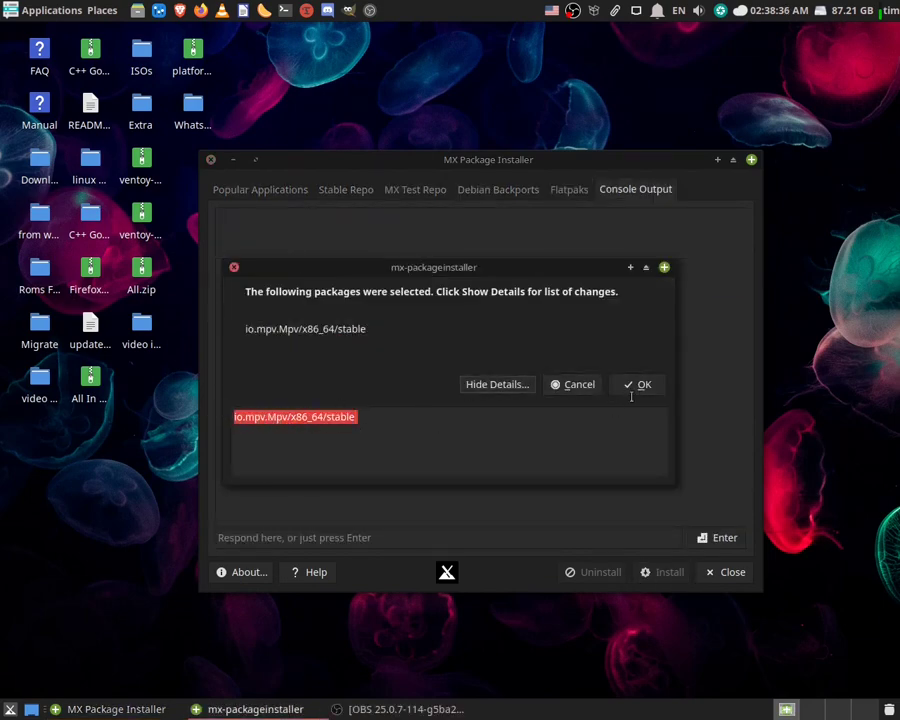
click(638, 384)
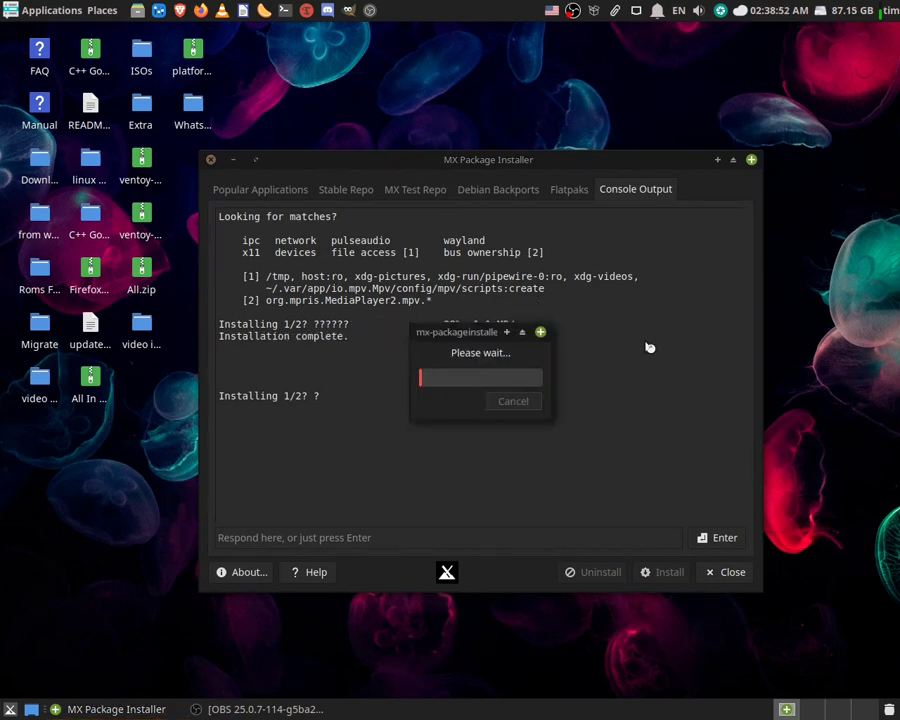
mouse_move(570, 418)
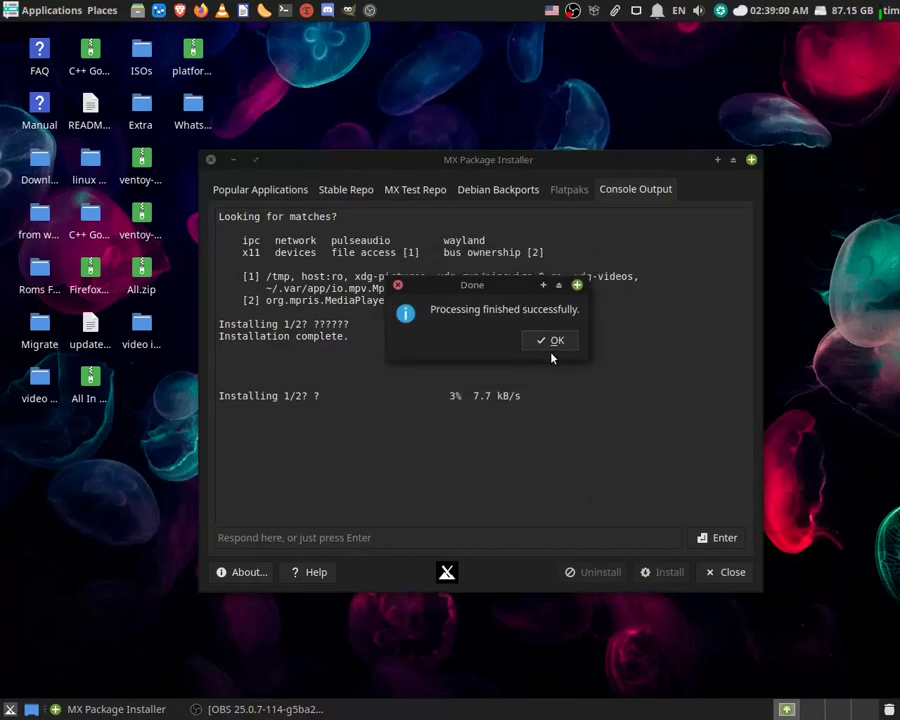
- Dismiss the completion notice, launch mpv Media Player from the menu, then close it
click(550, 340)
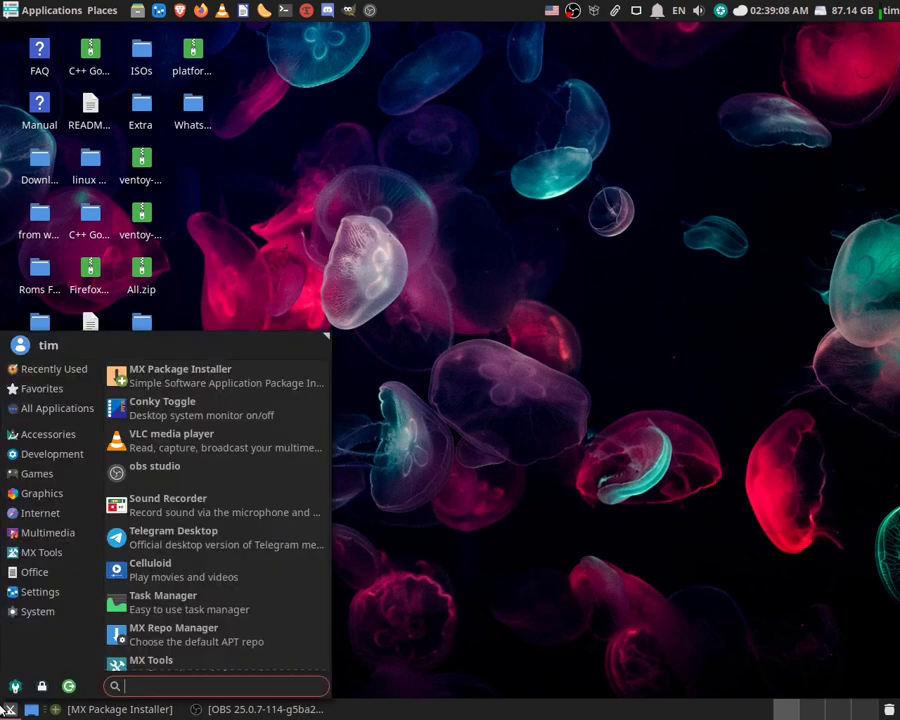
text(m)
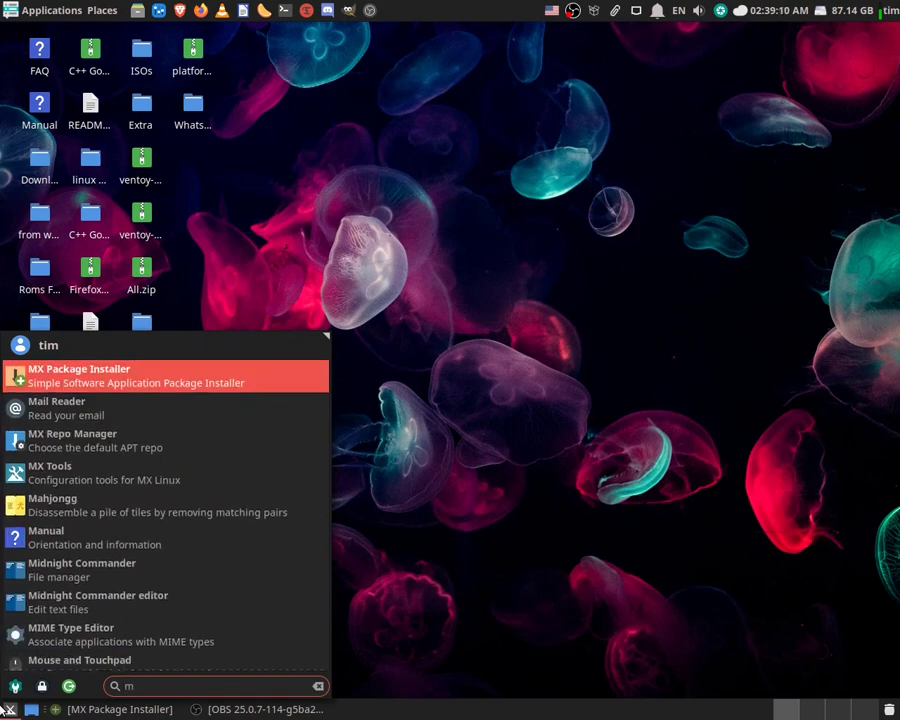
text(pv)
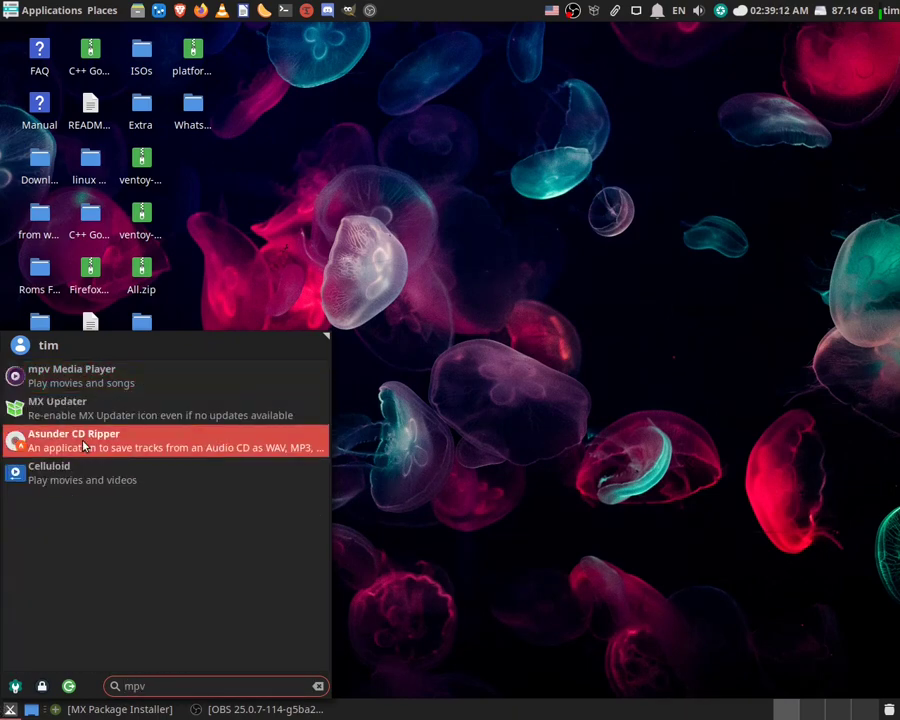
click(71, 375)
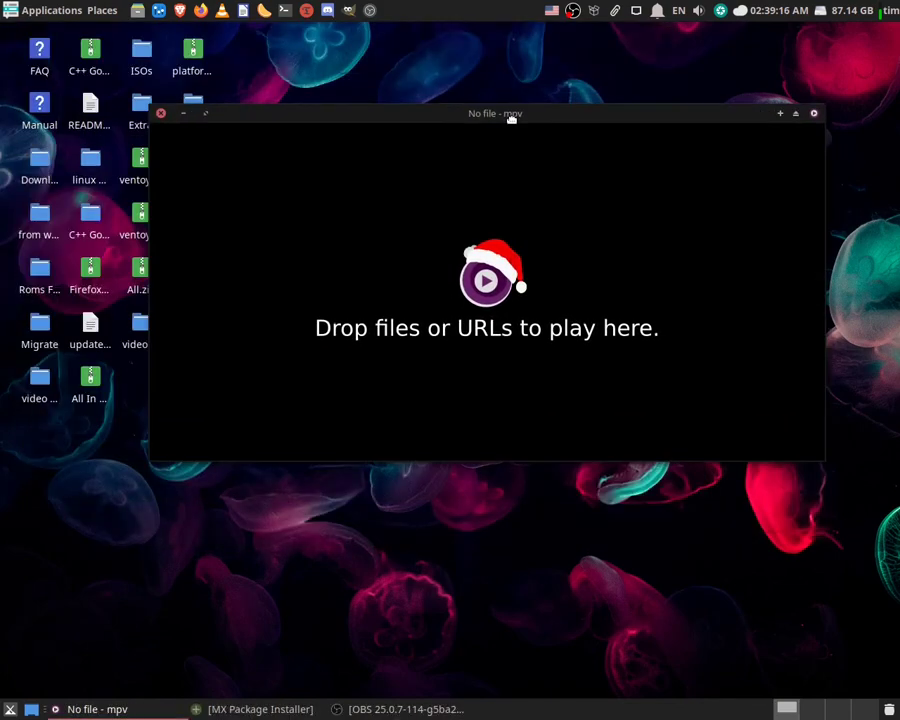
click(161, 113)
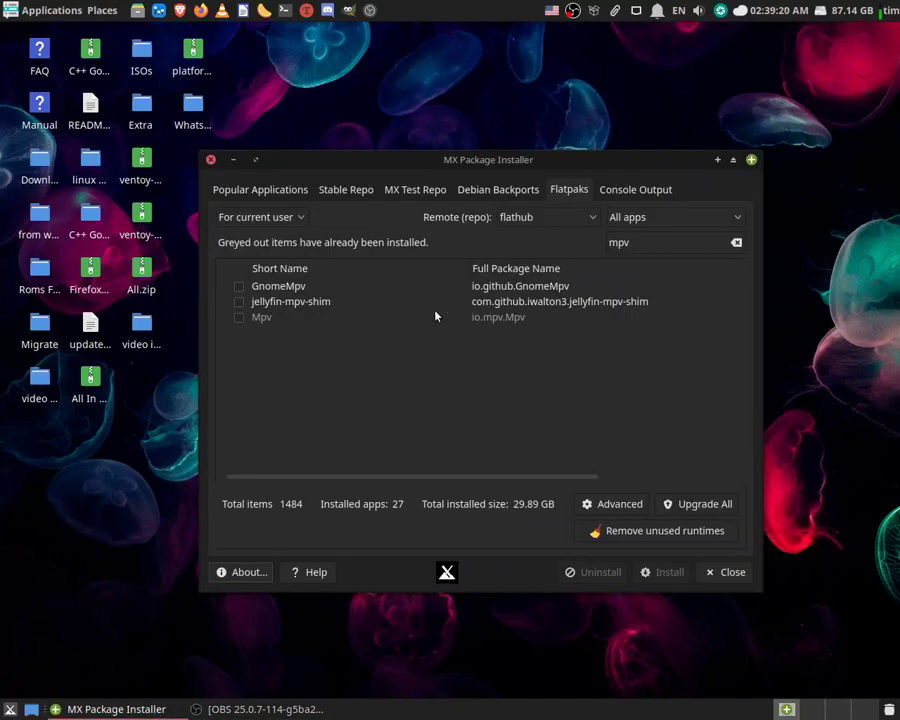
mouse_move(745, 244)
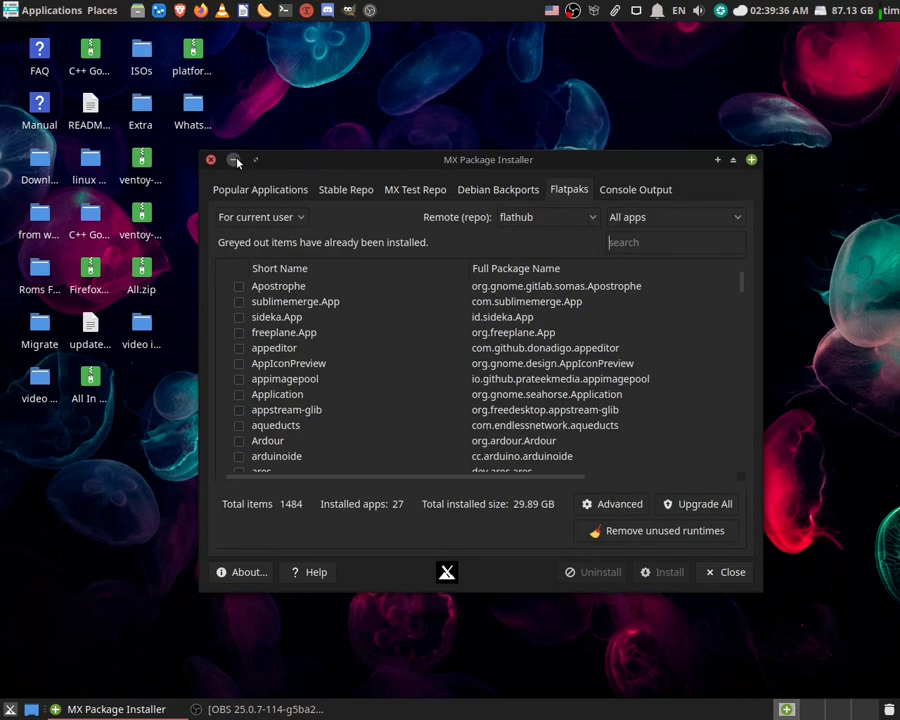
- Minimize MX Package Installer and search 'flathub' in Brave
click(234, 159)
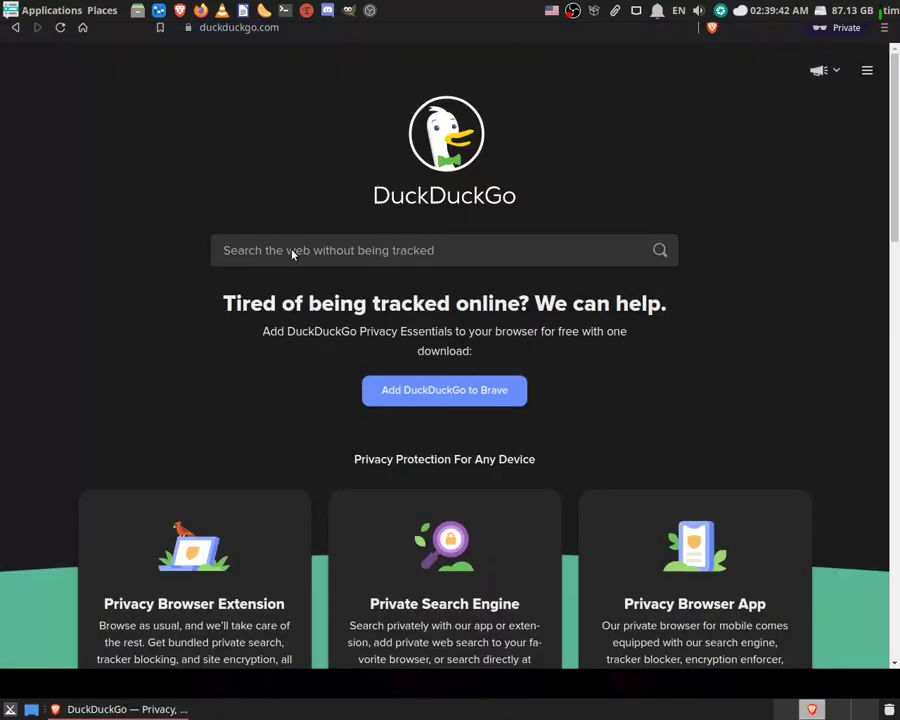
mouse_move(320, 262)
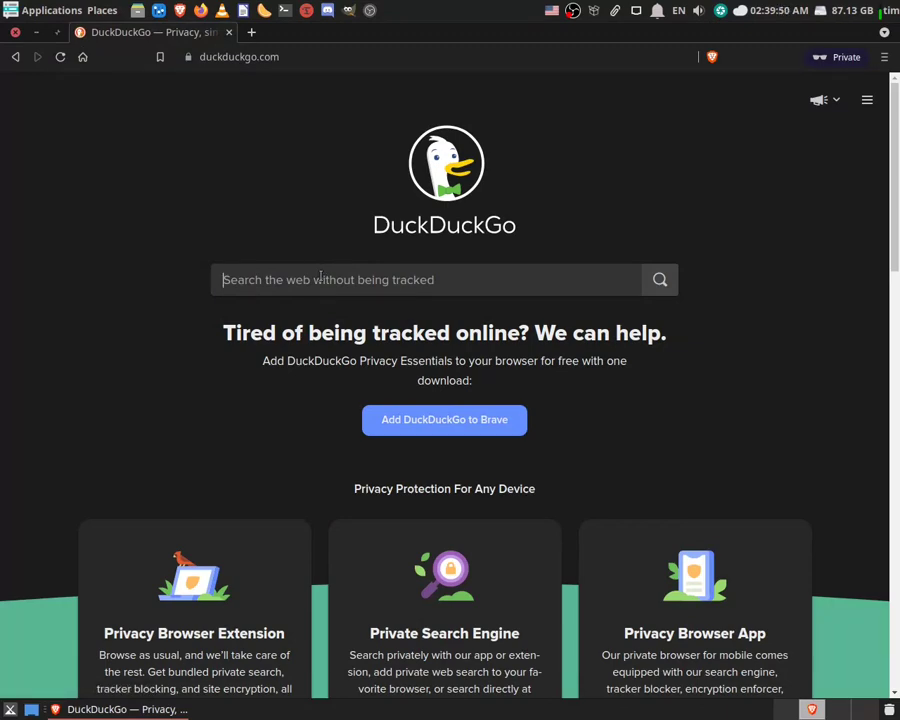
text(flathub)
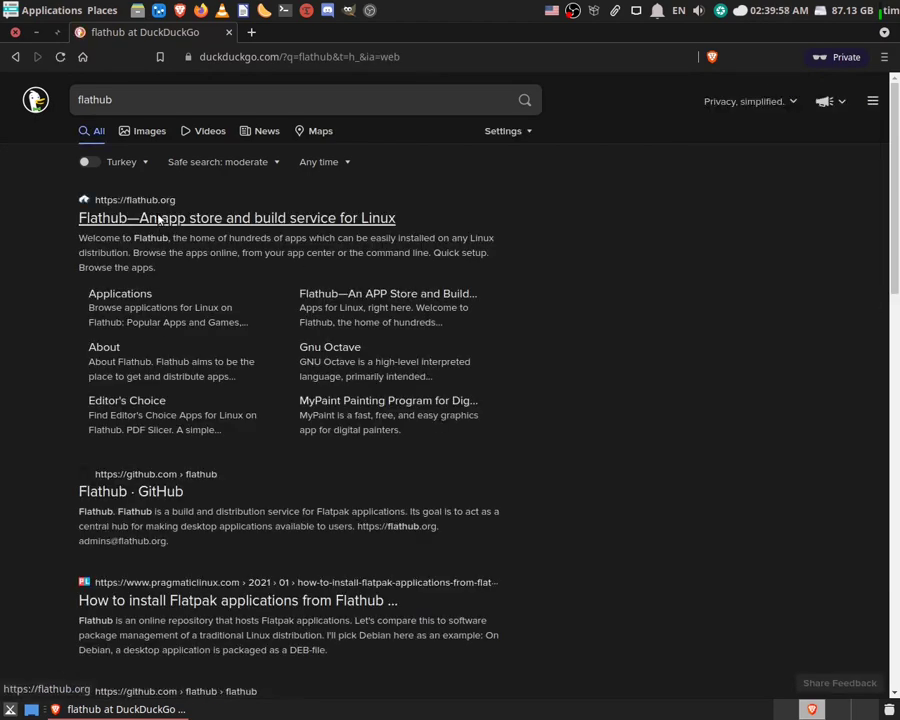
- Open flathub.org and browse to Spotify's app page to find com.spotify.Client
click(237, 218)
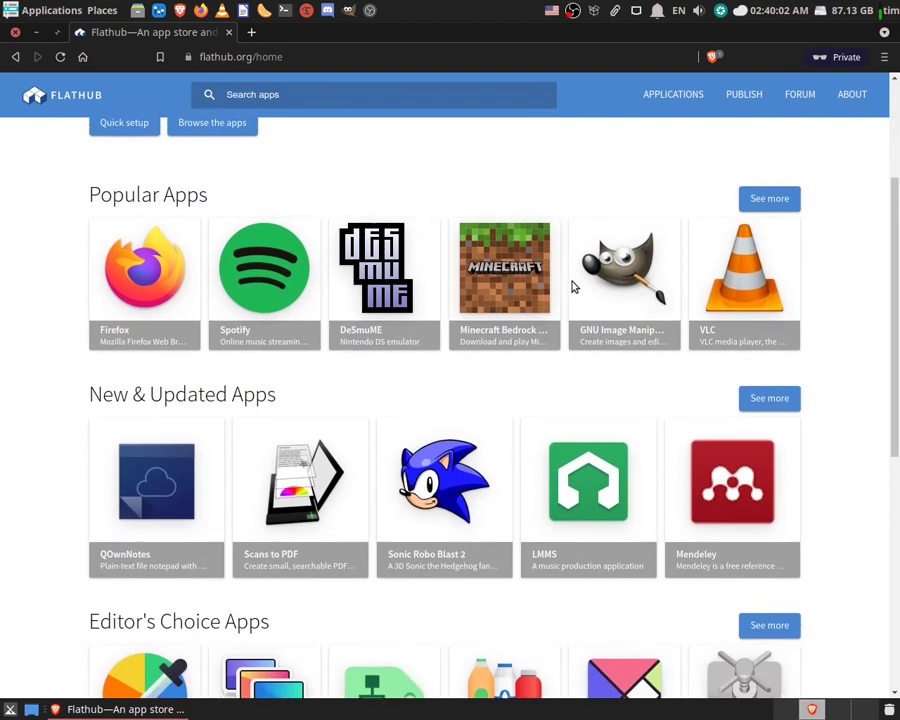
scroll(down, 3)
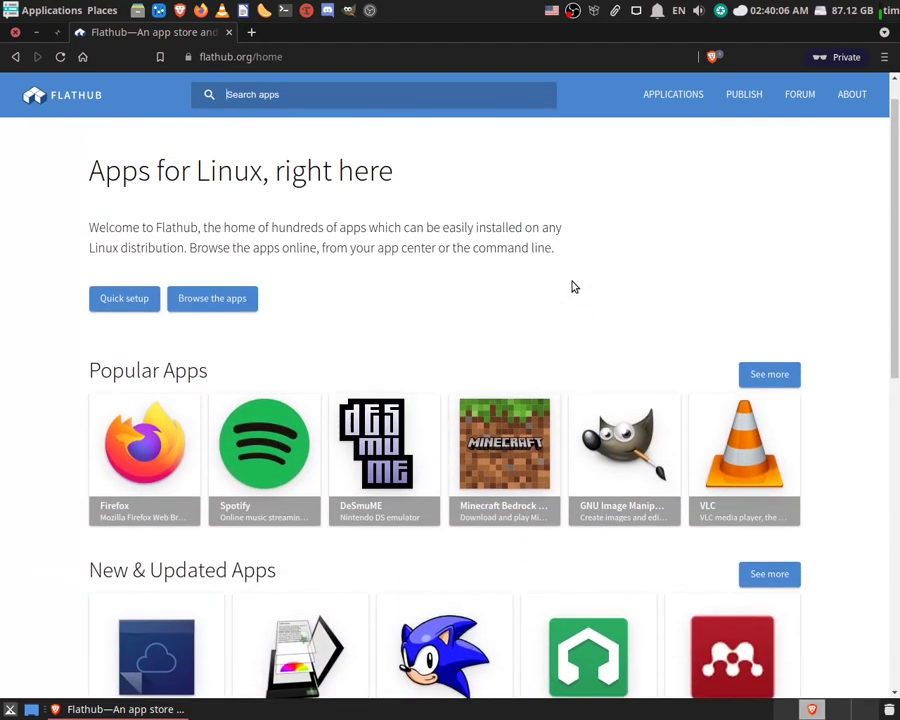
click(264, 444)
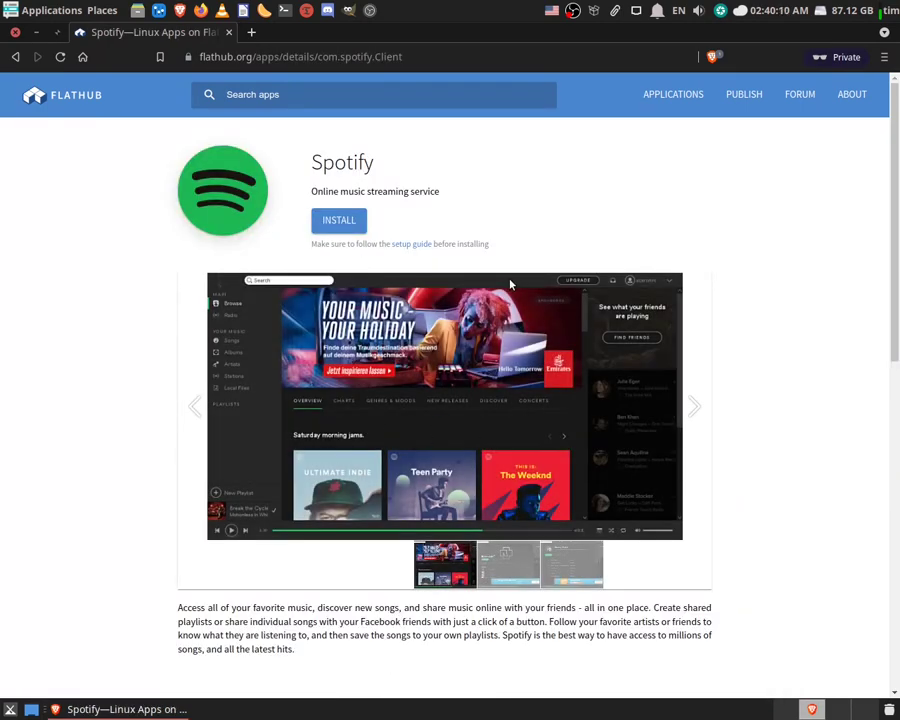
scroll(down, 3)
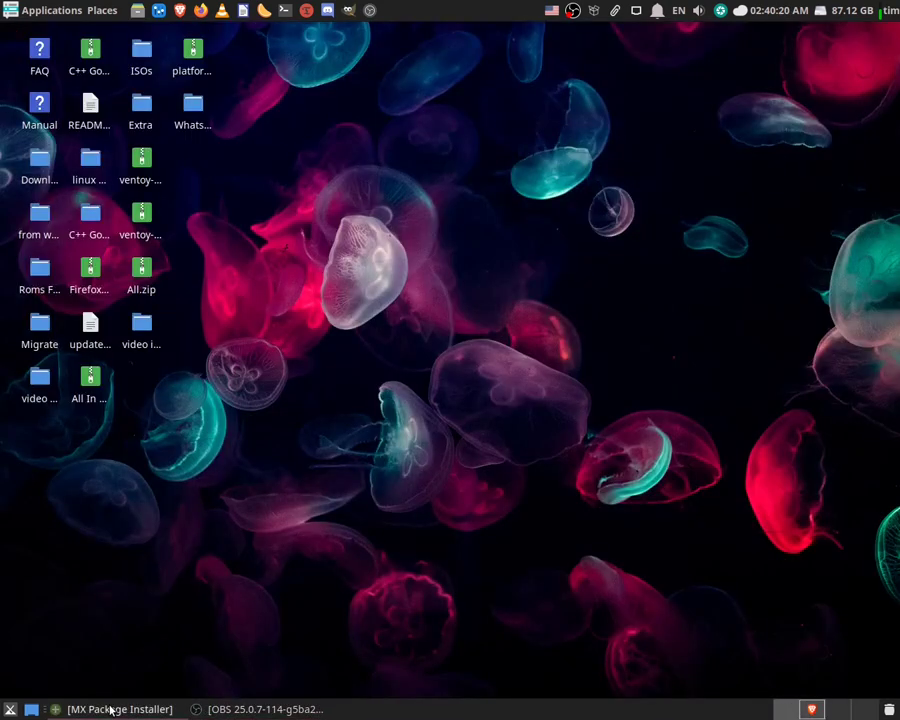
- Filter the Flathub list by "com.sp", select spotify.Client, and return to Brave
click(119, 709)
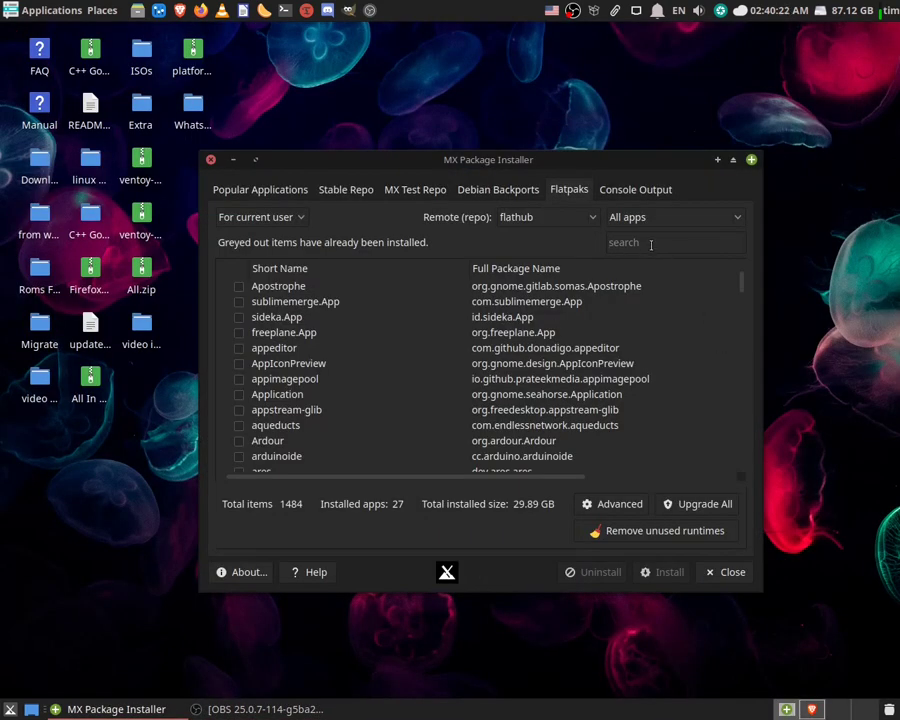
text(com.sp)
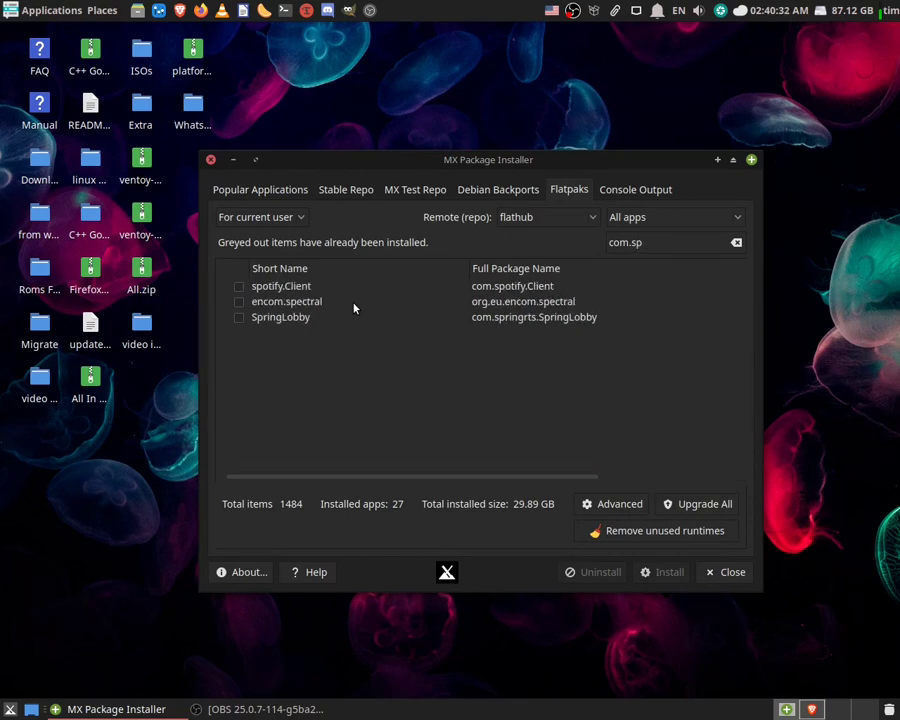
click(280, 286)
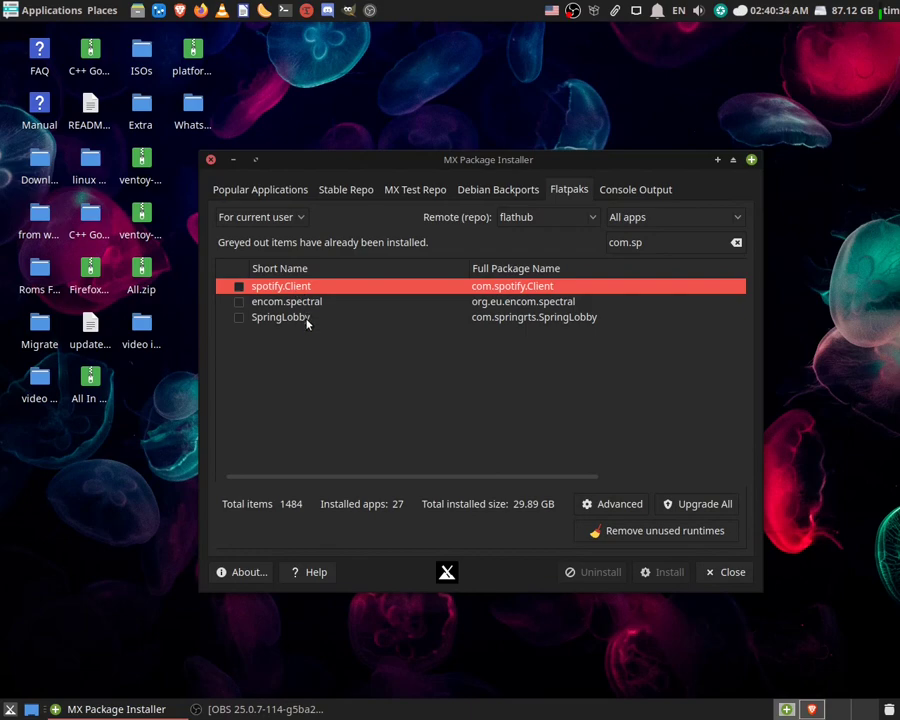
click(280, 317)
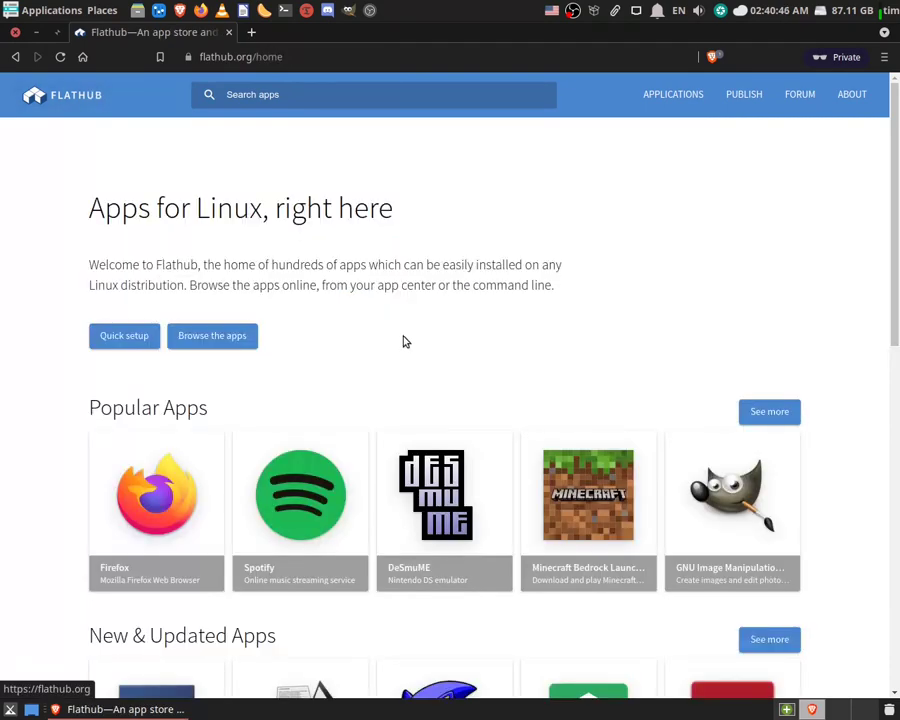
- Scroll to Editor's Choice Apps and open the Color Picker (nl.hjdskes.gcolor3) page
scroll(down, 3)
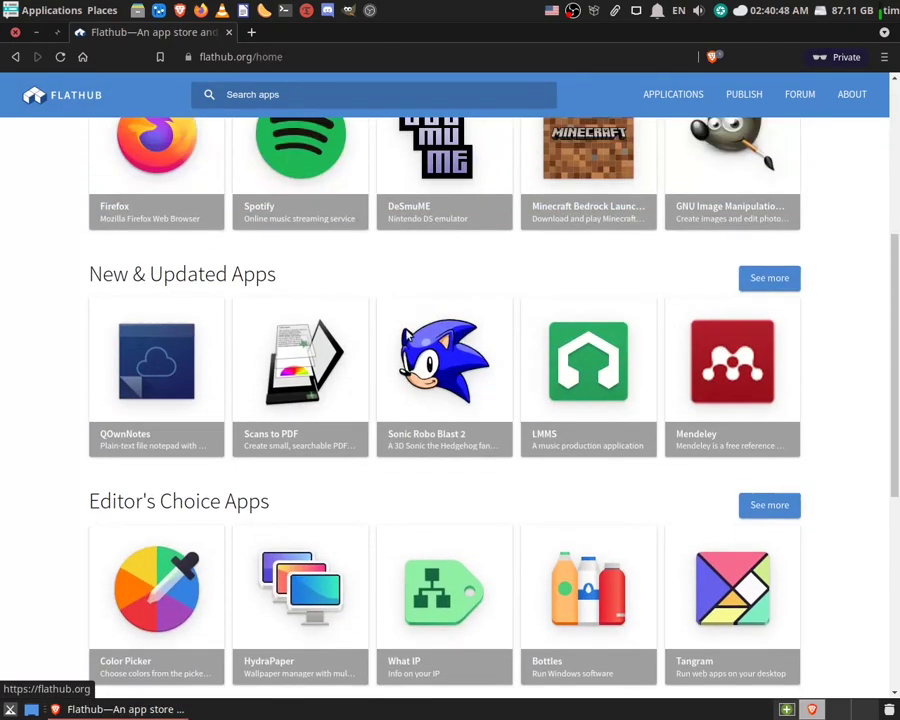
scroll(down, 3)
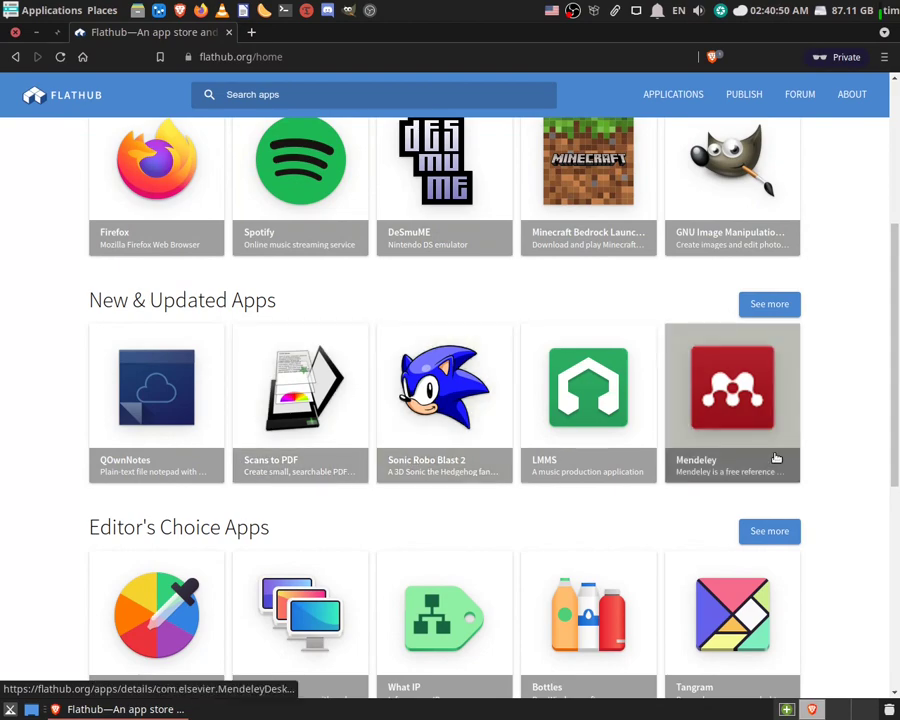
scroll(down, 3)
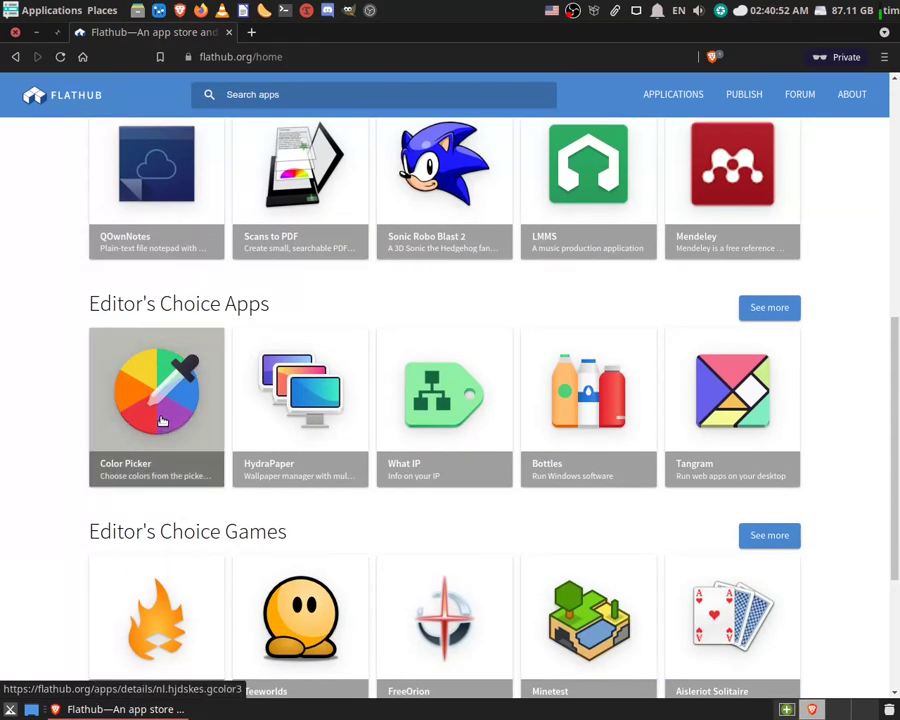
click(156, 390)
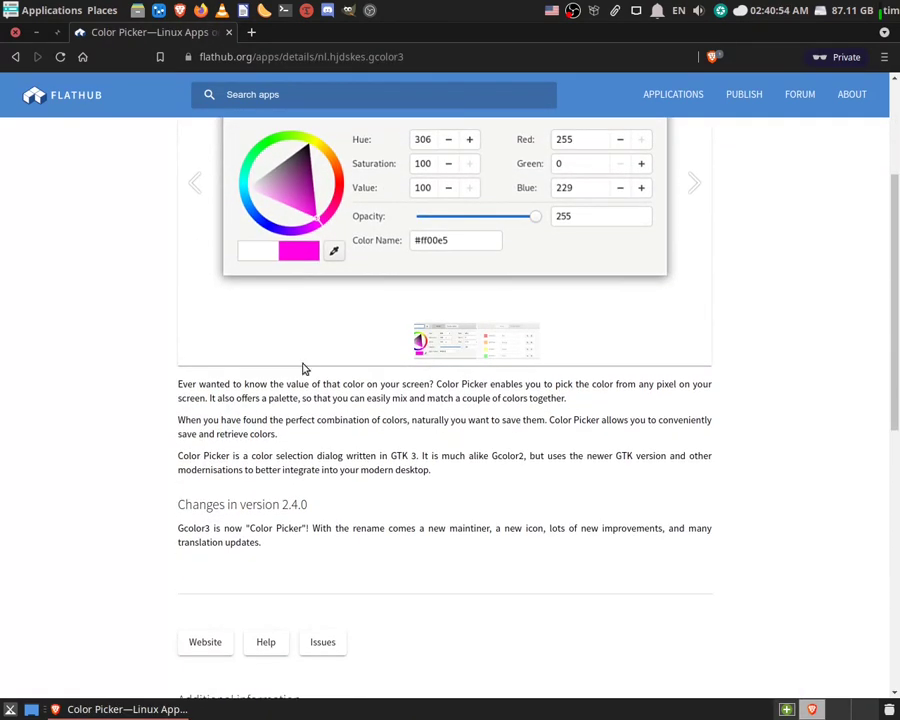
mouse_move(620, 568)
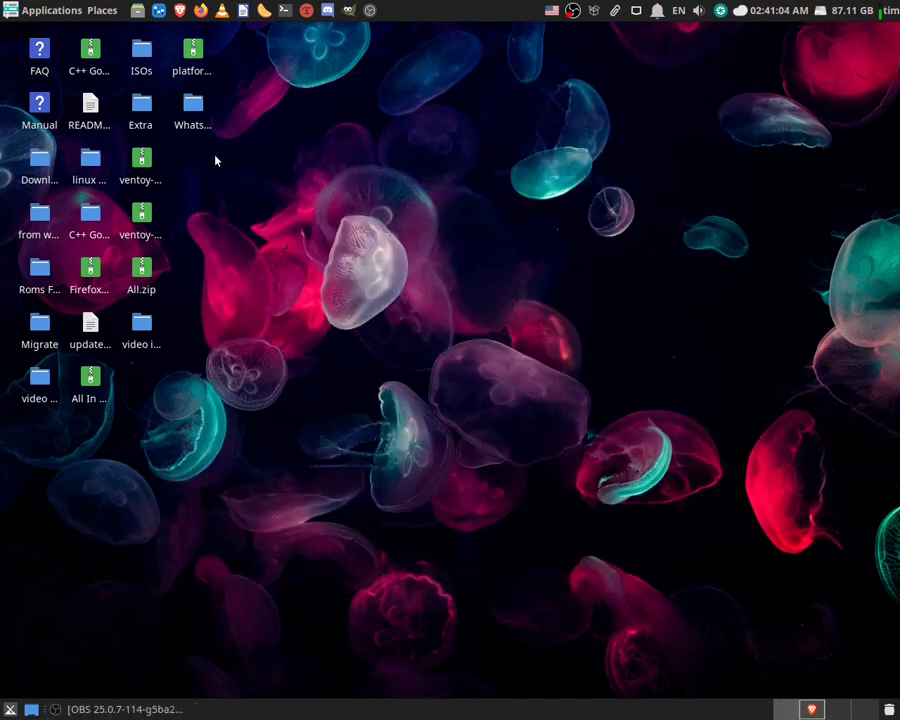
mouse_move(497, 343)
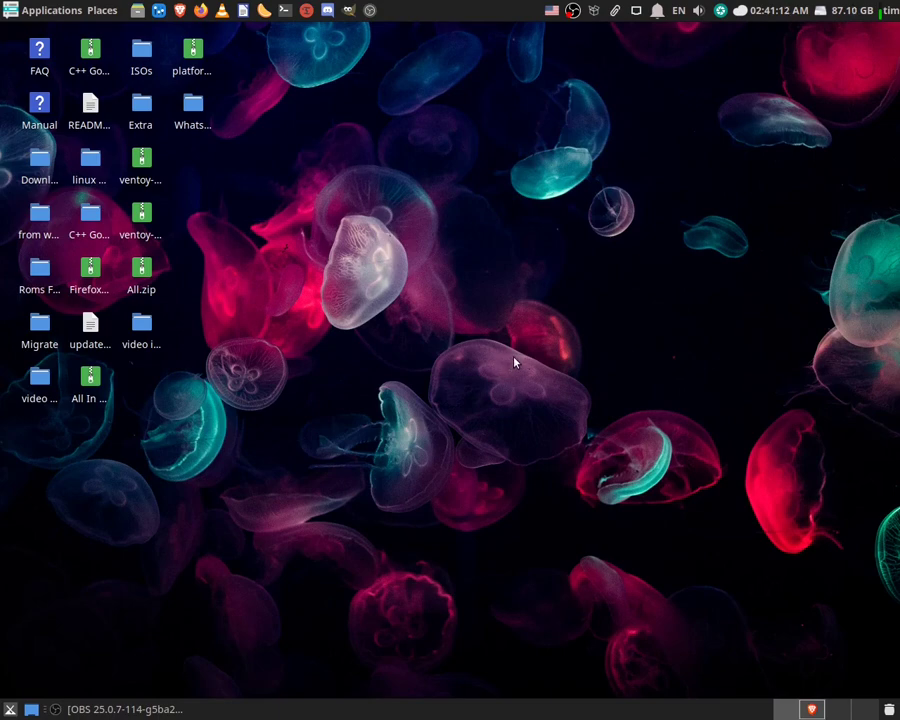
mouse_move(517, 365)
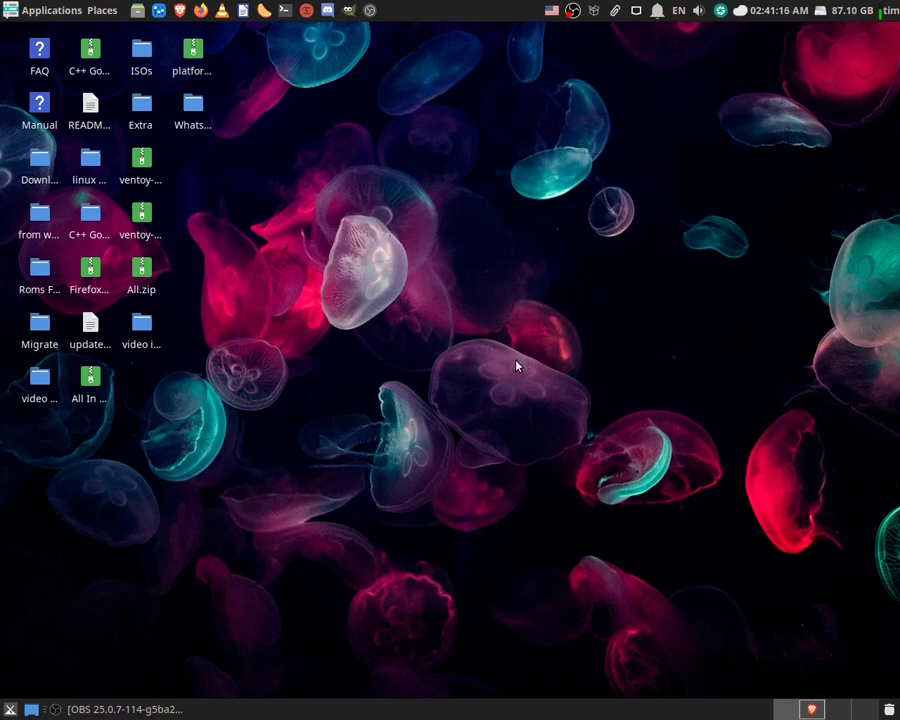
mouse_move(449, 329)
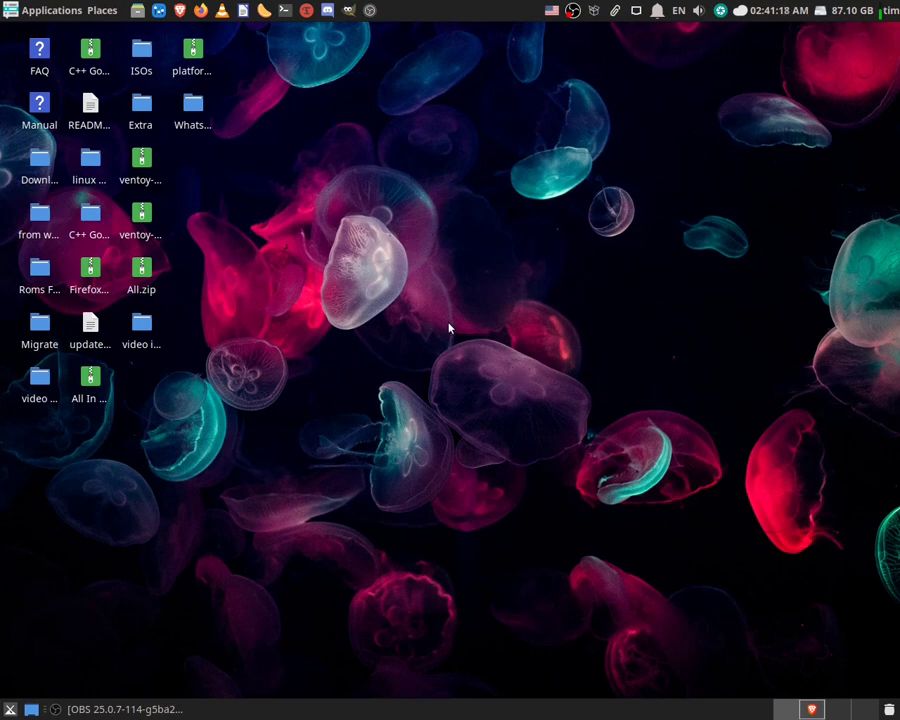